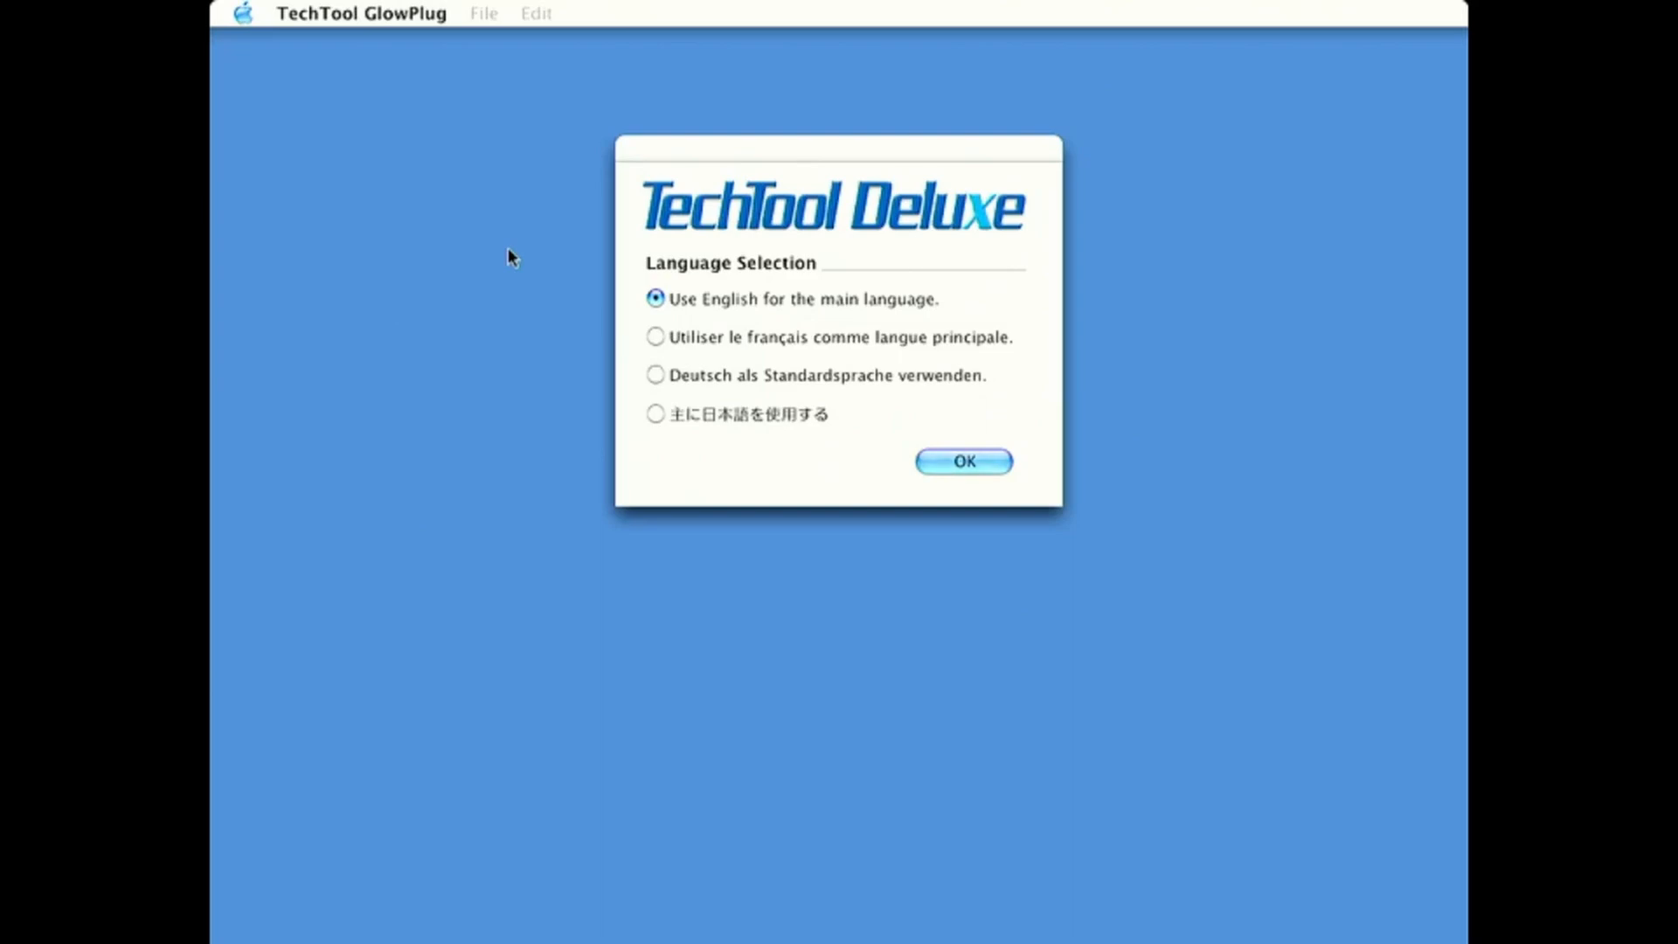
mouse_move(643, 245)
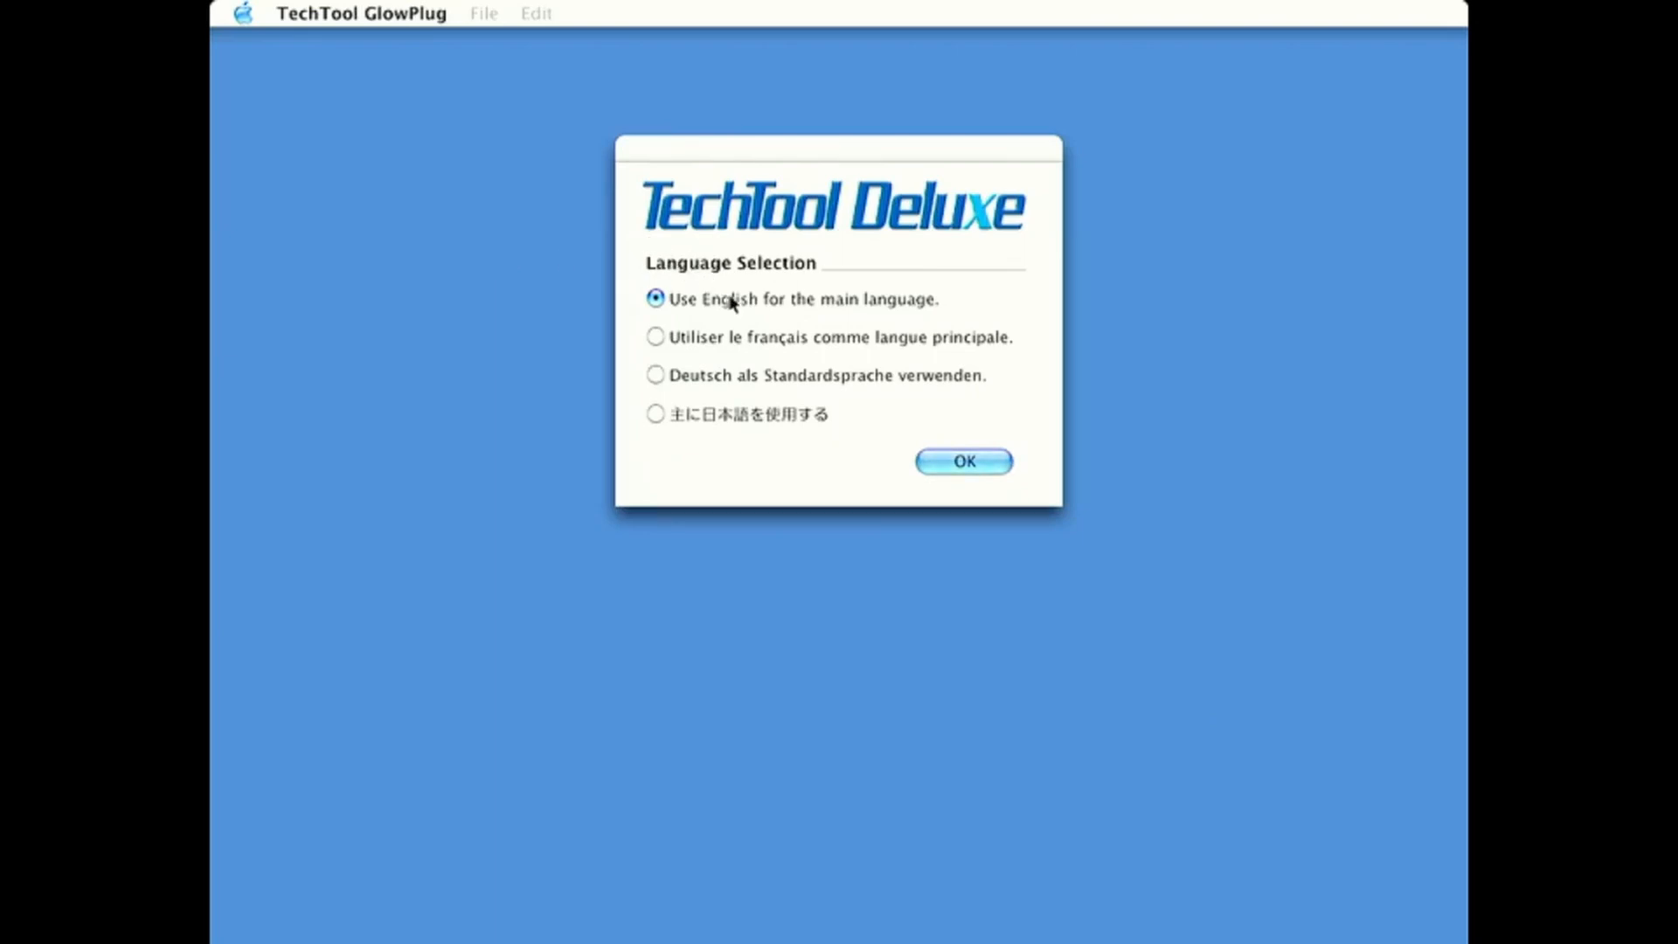
mouse_move(938, 451)
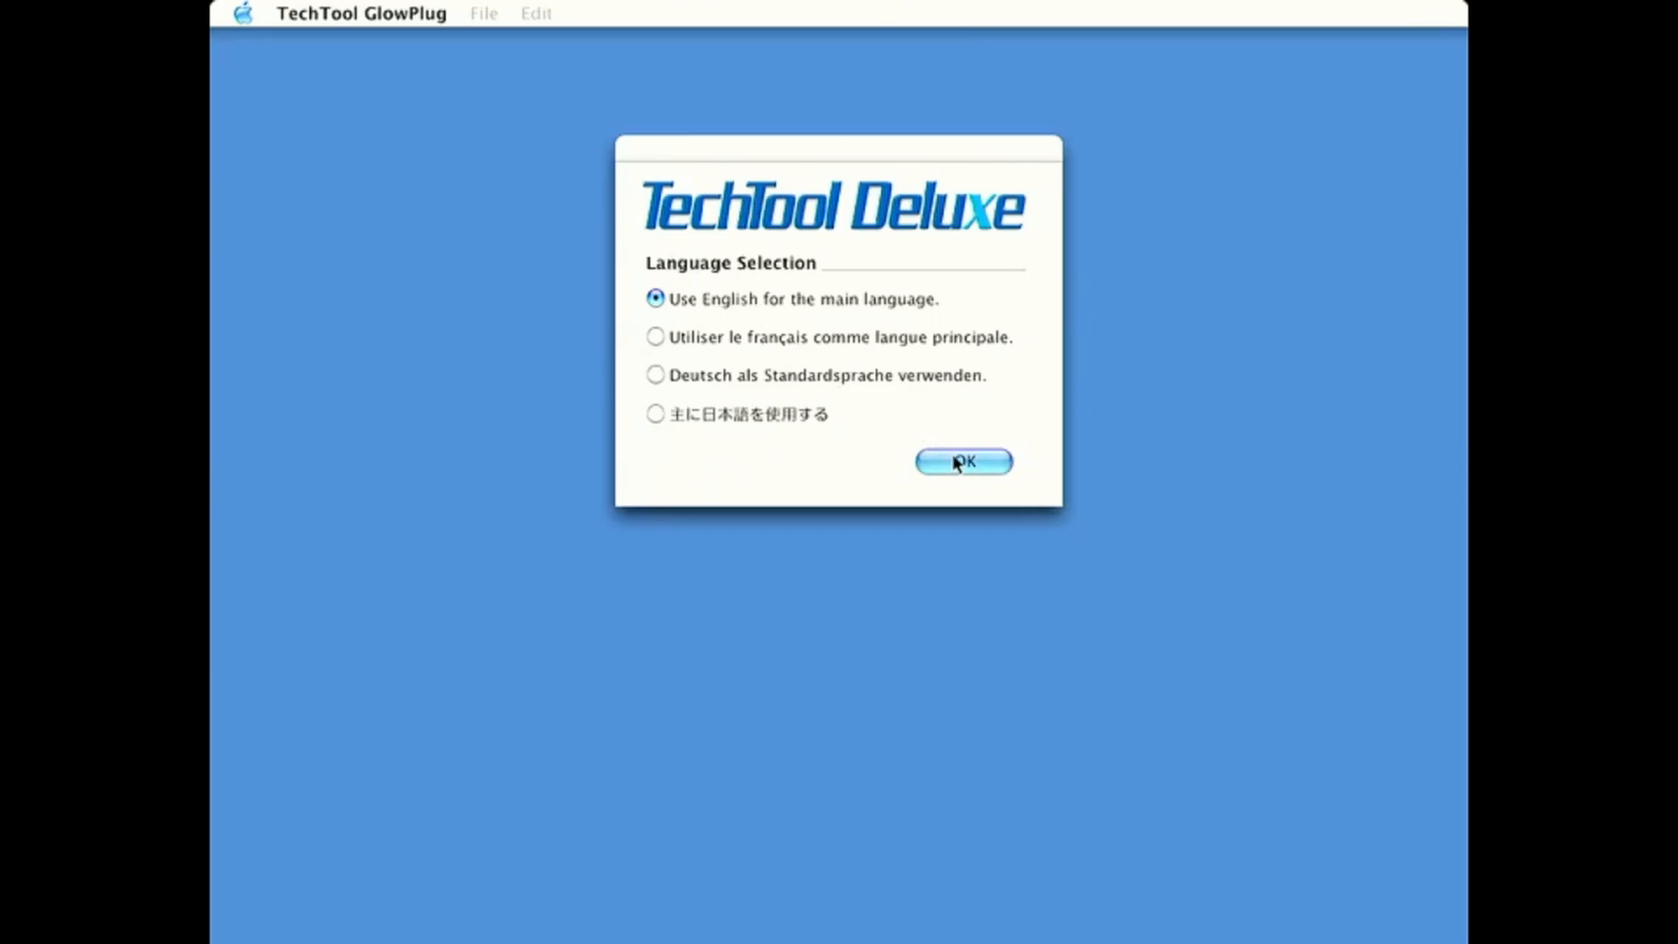
Step: Confirm English as the language, bringing up the main testing window for MacOS9Lives
left_click(961, 461)
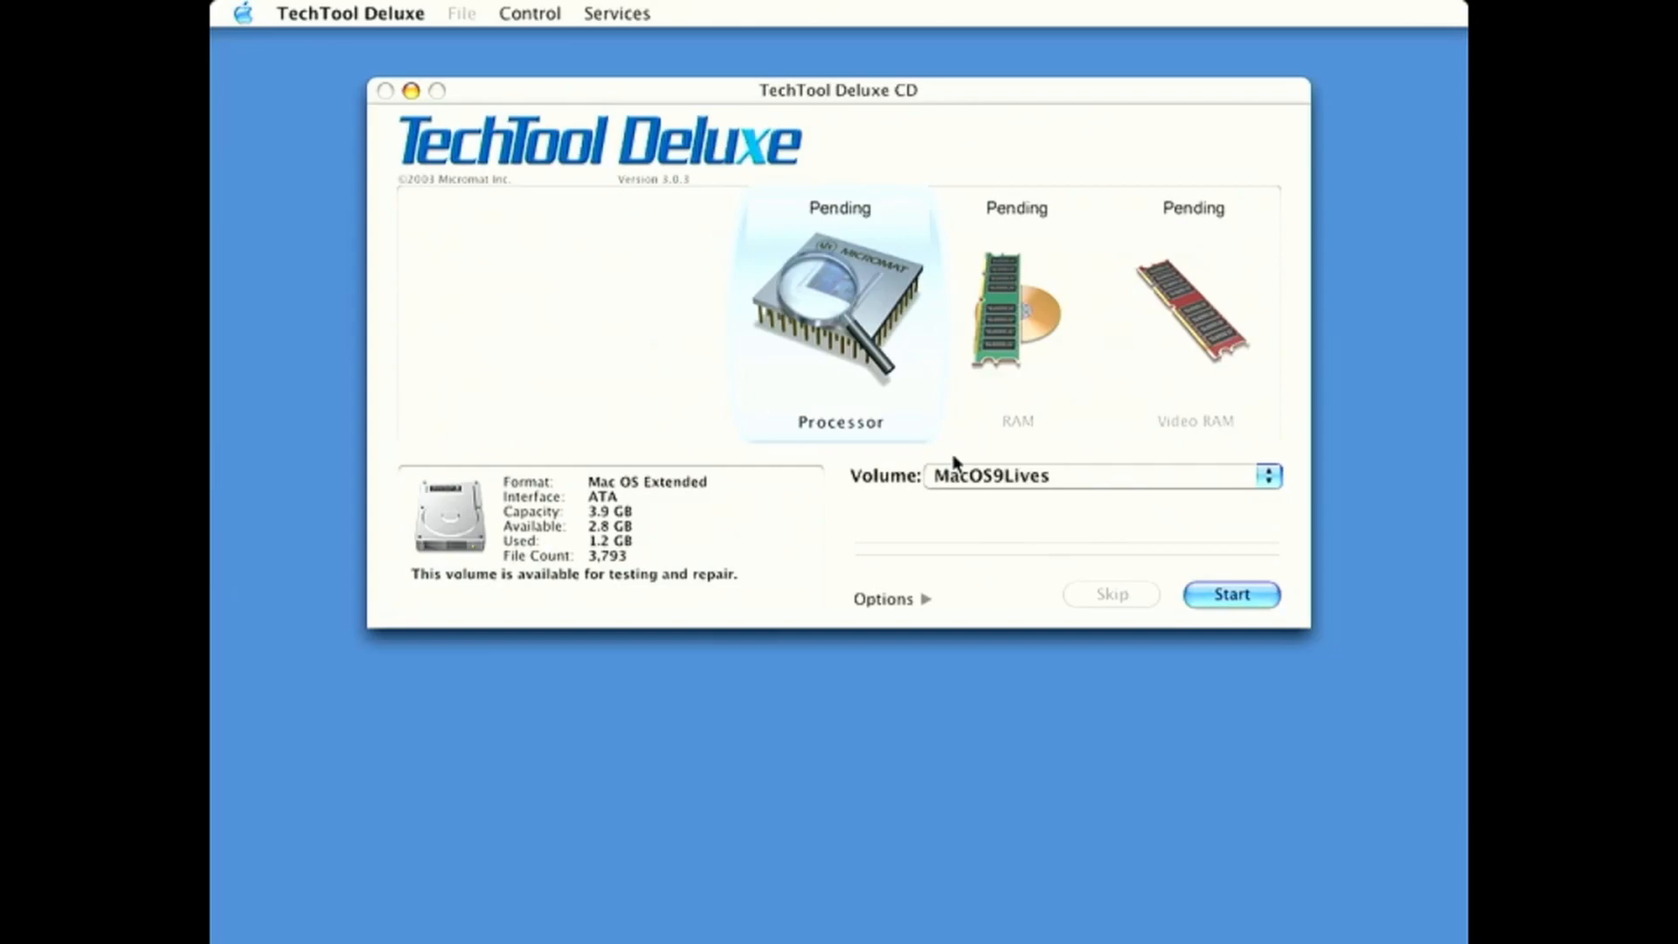
mouse_move(968, 442)
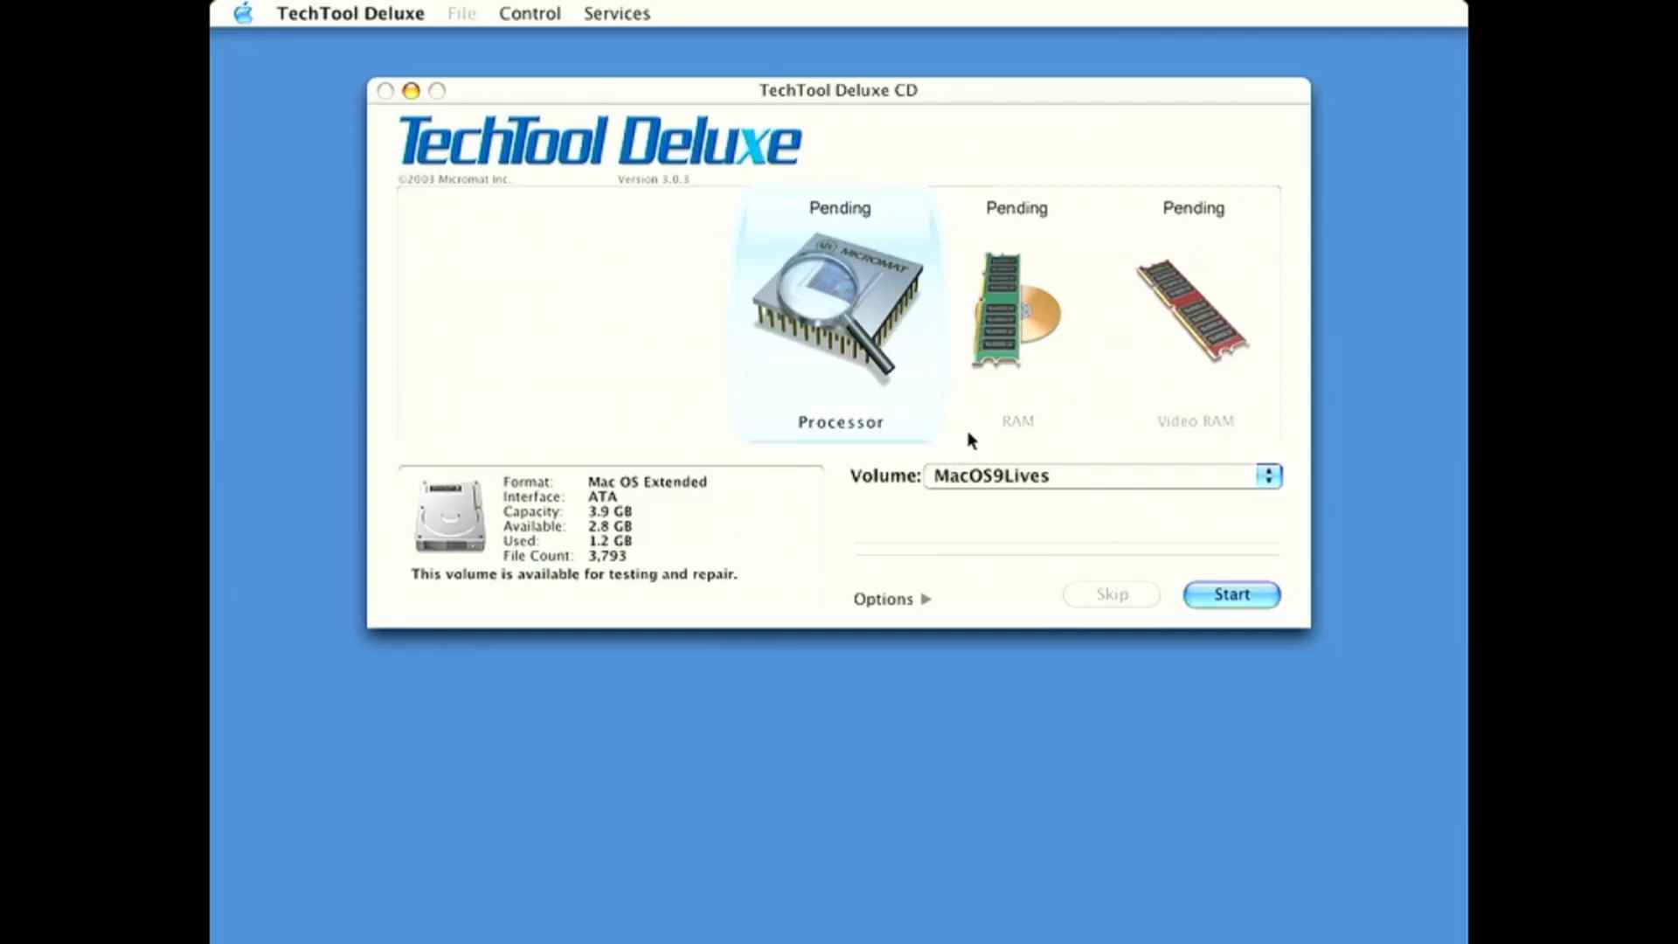
mouse_move(909, 409)
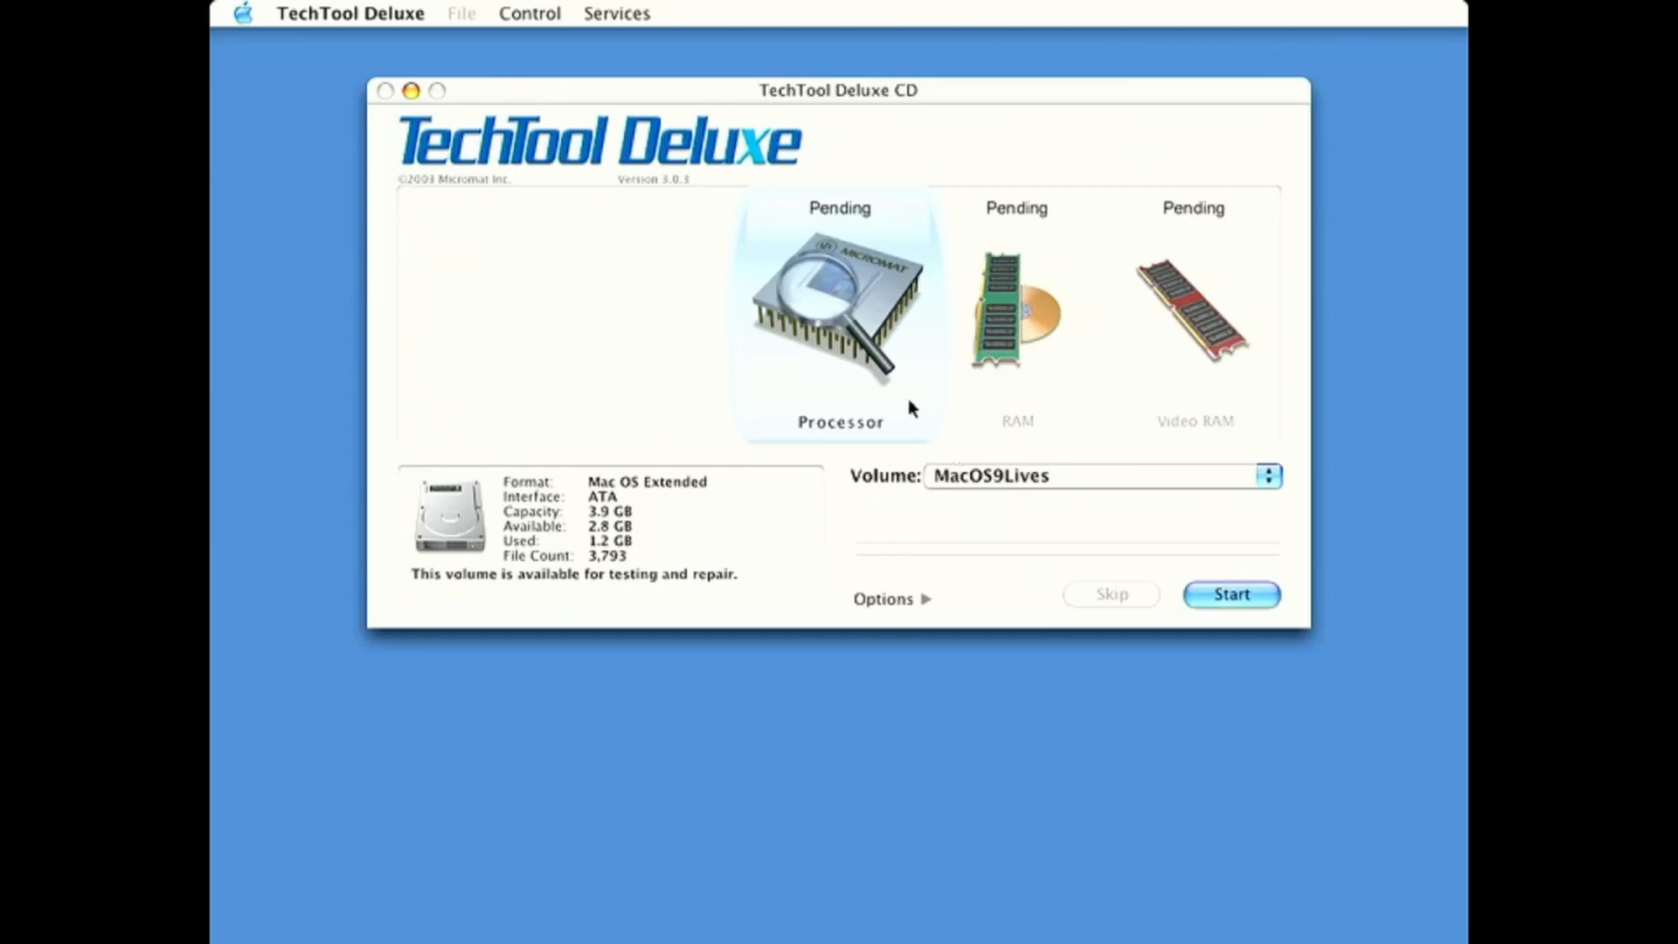
mouse_move(1127, 412)
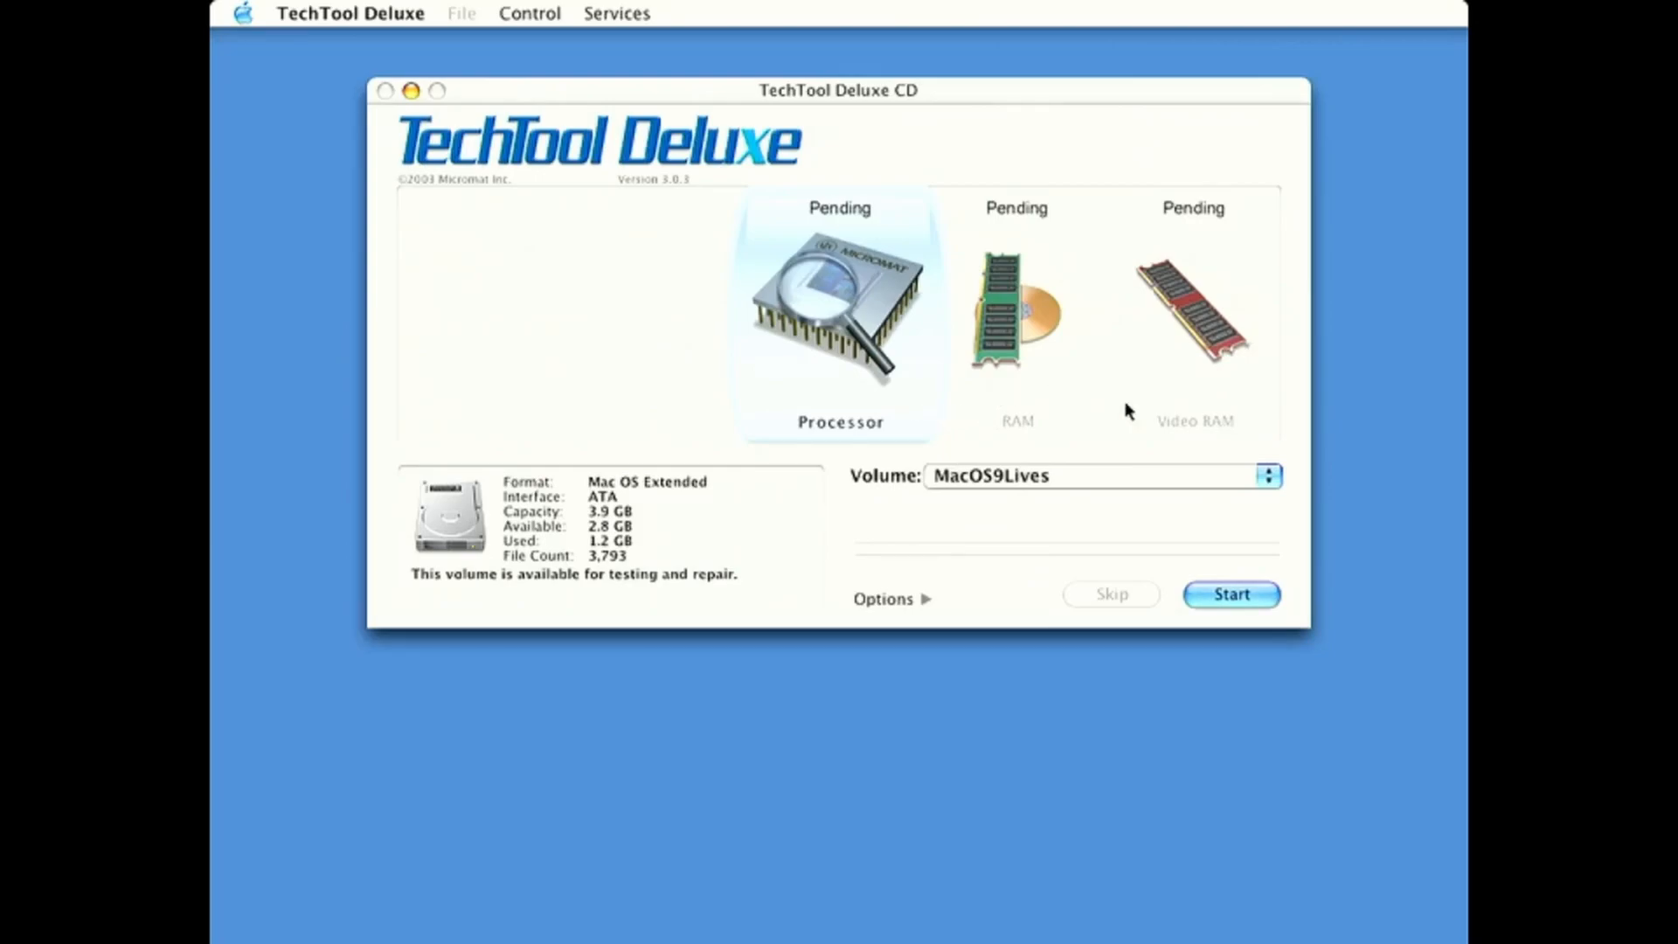
mouse_move(886, 454)
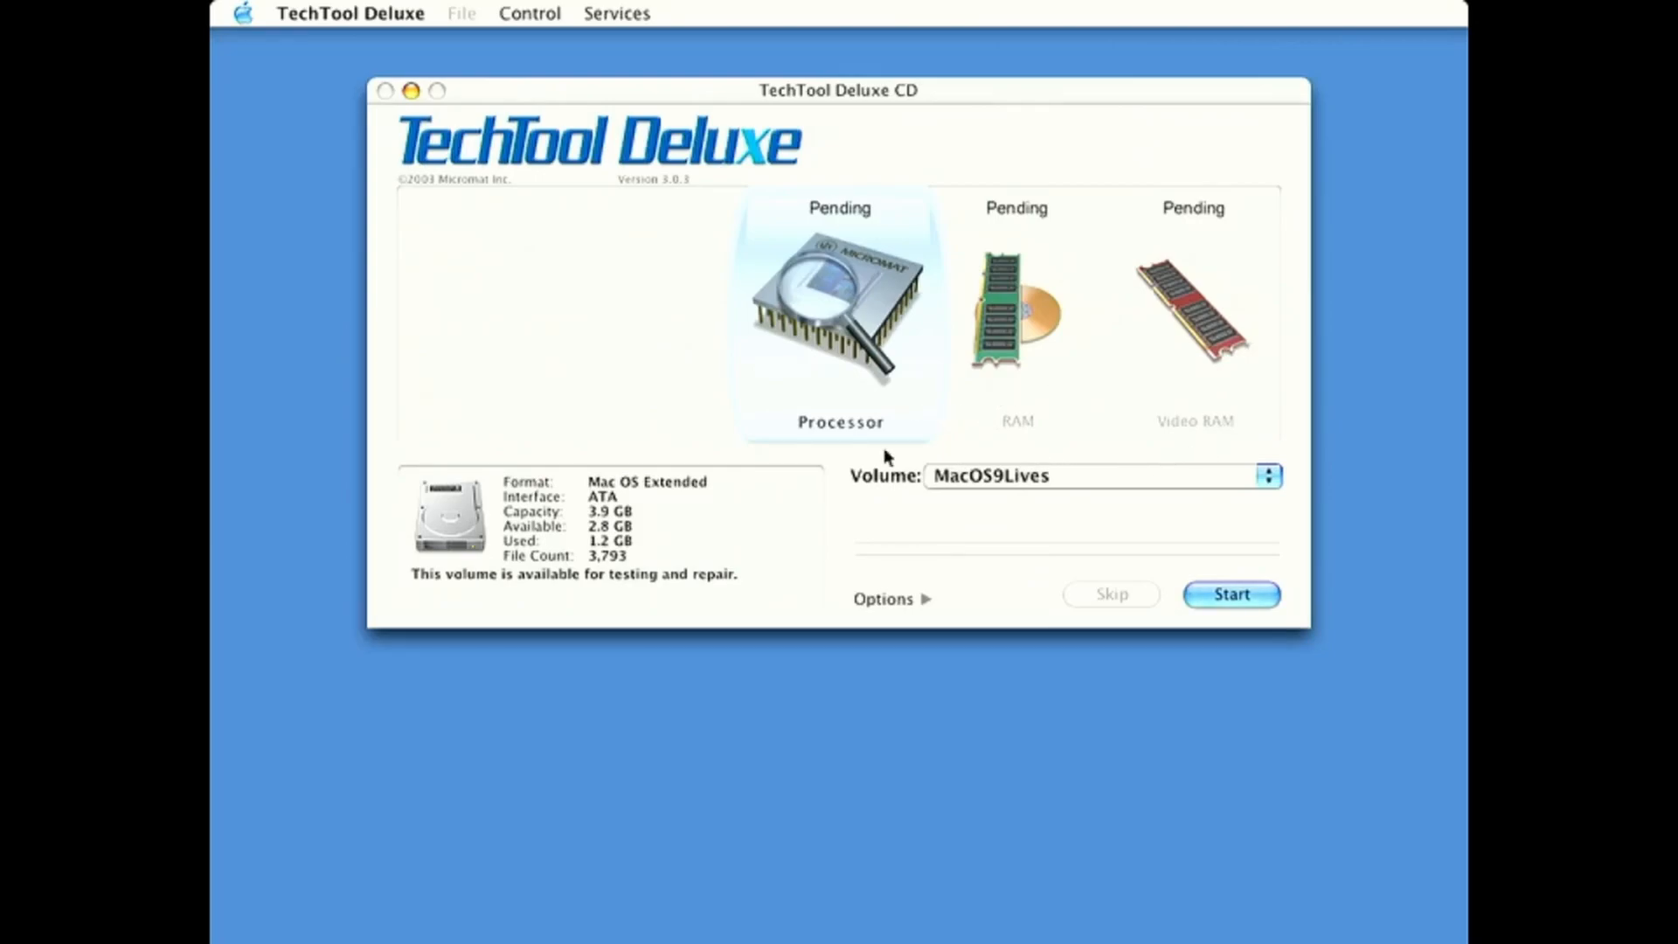
mouse_move(574, 500)
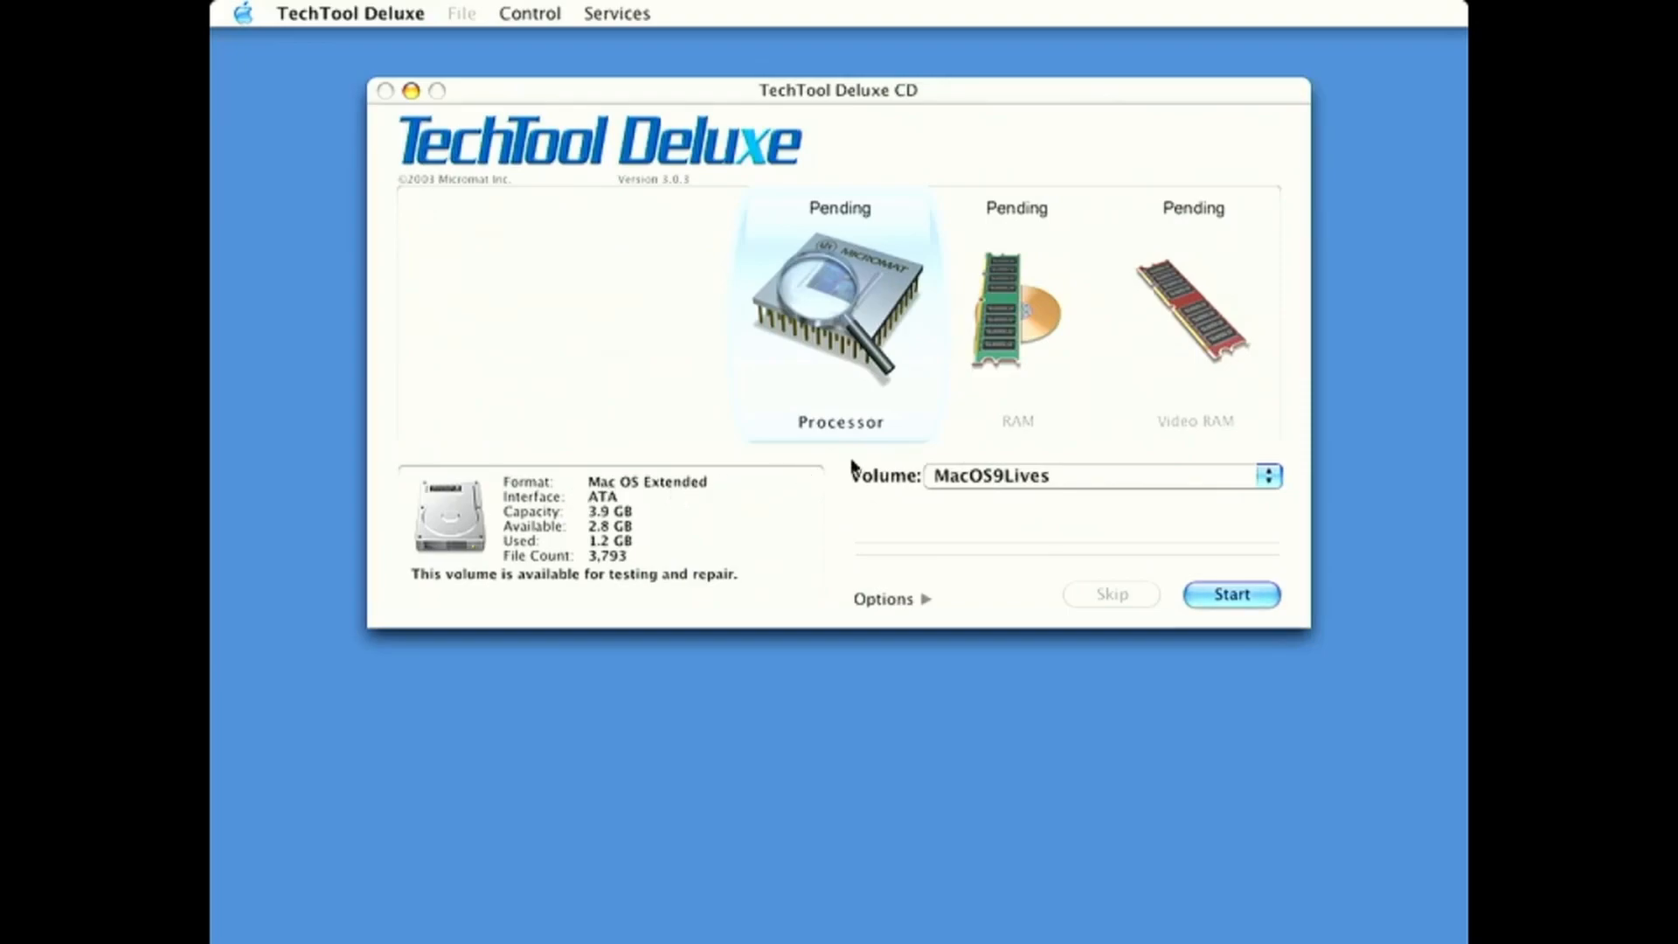
mouse_move(584, 103)
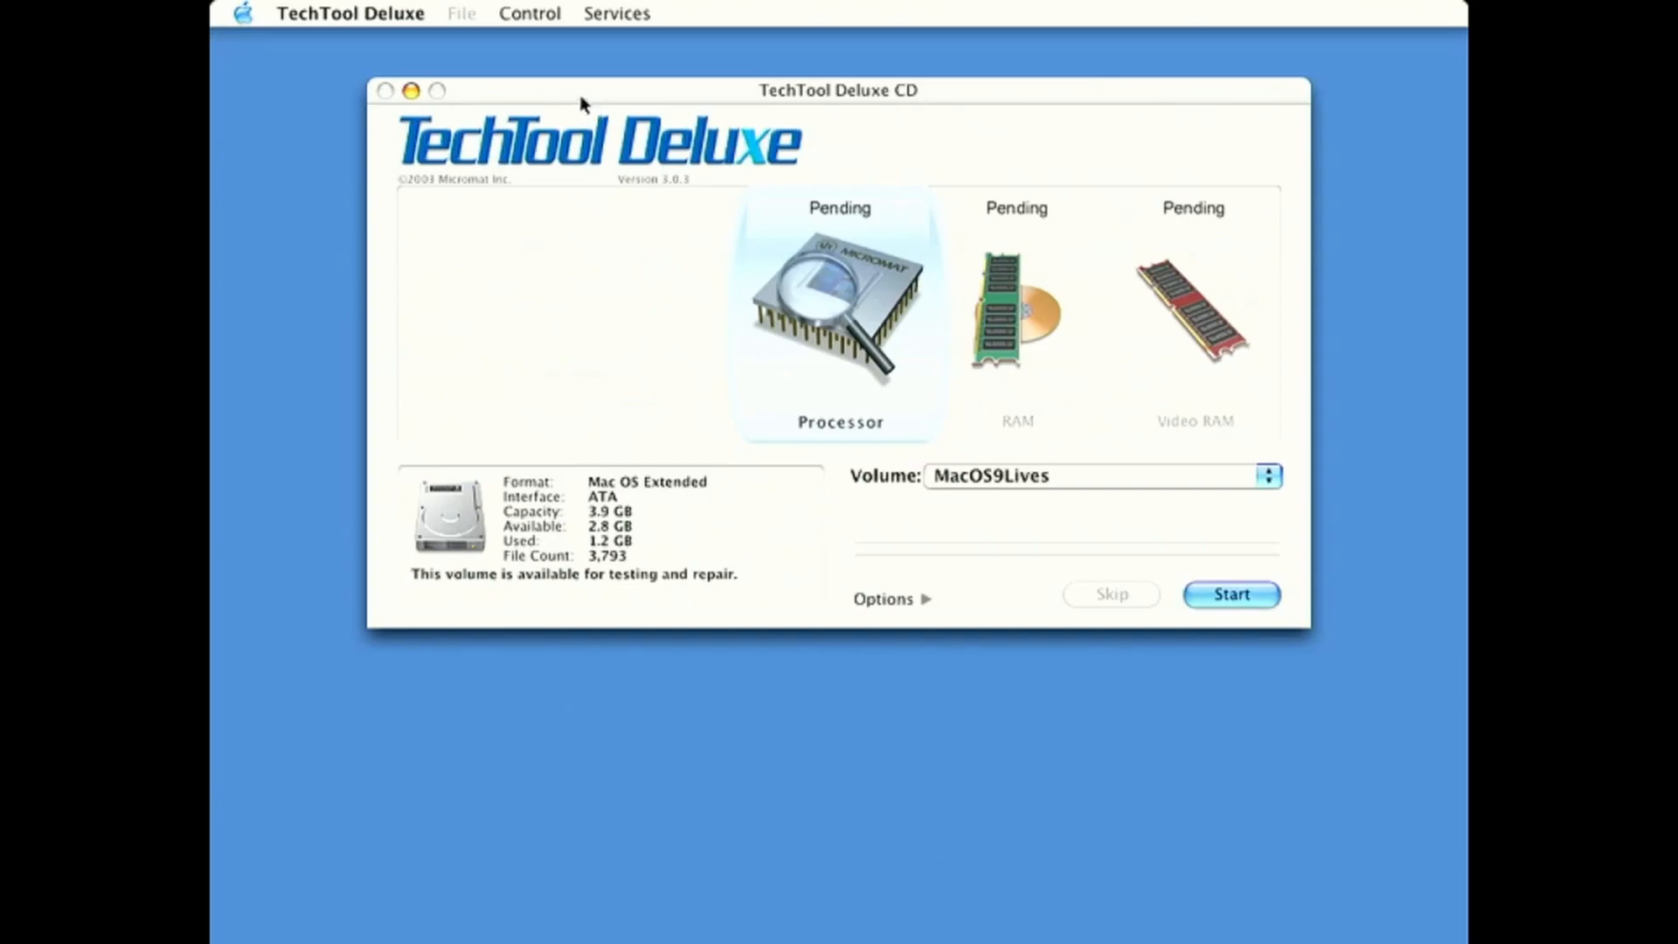
mouse_move(372, 30)
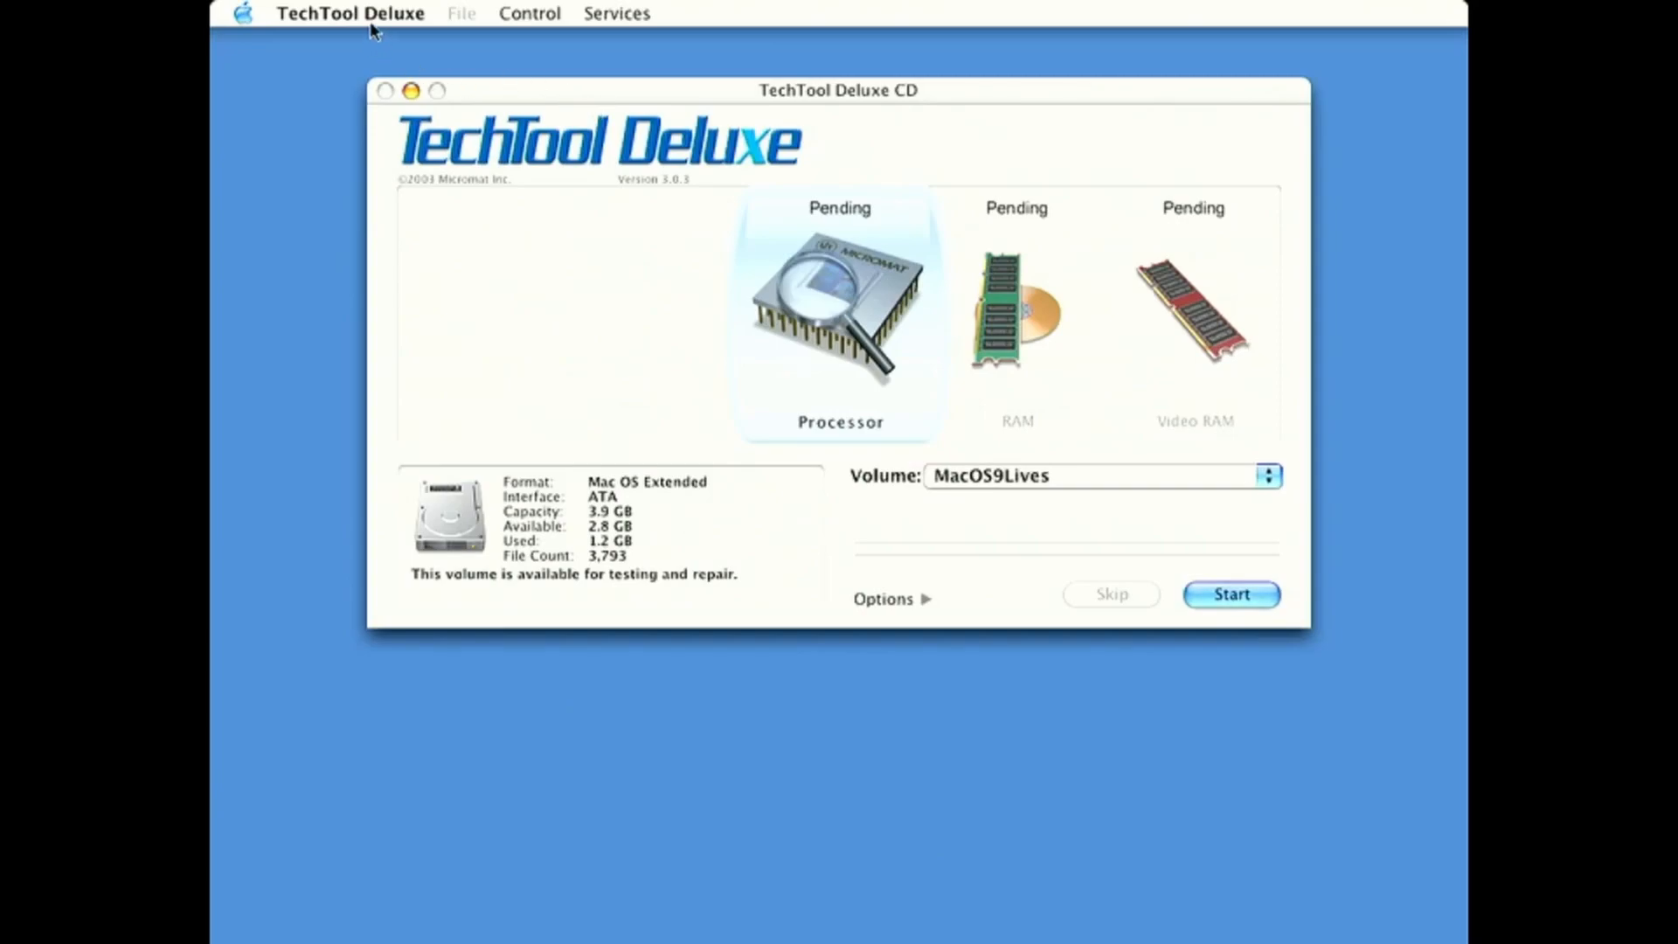
left_click(349, 12)
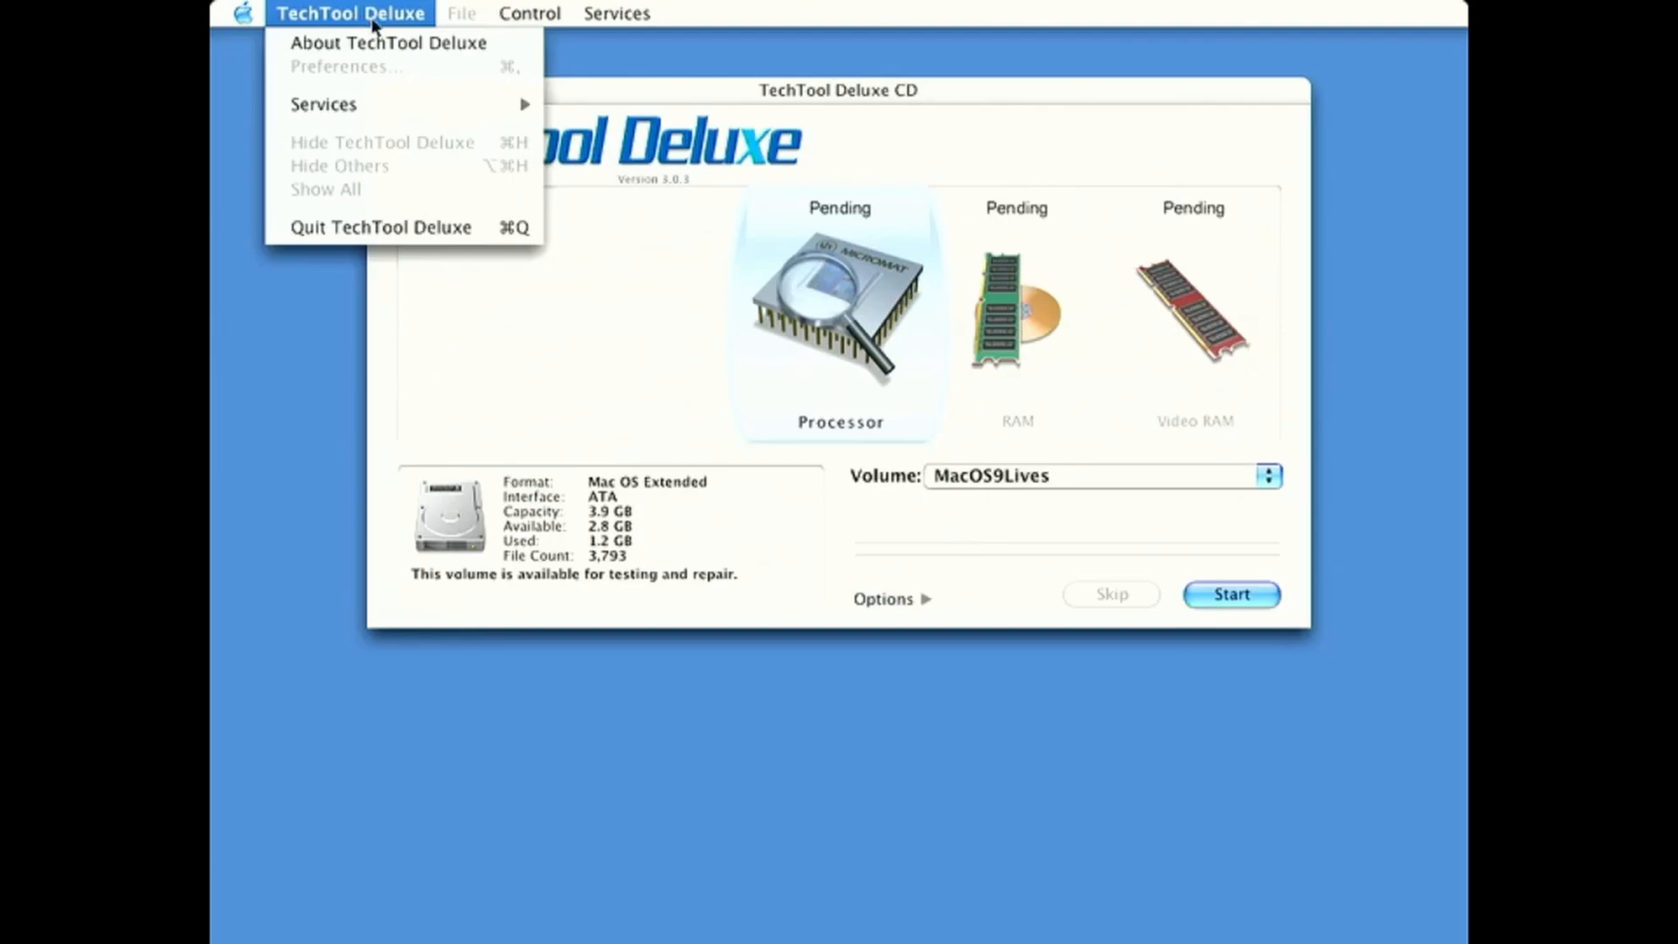
mouse_move(388, 42)
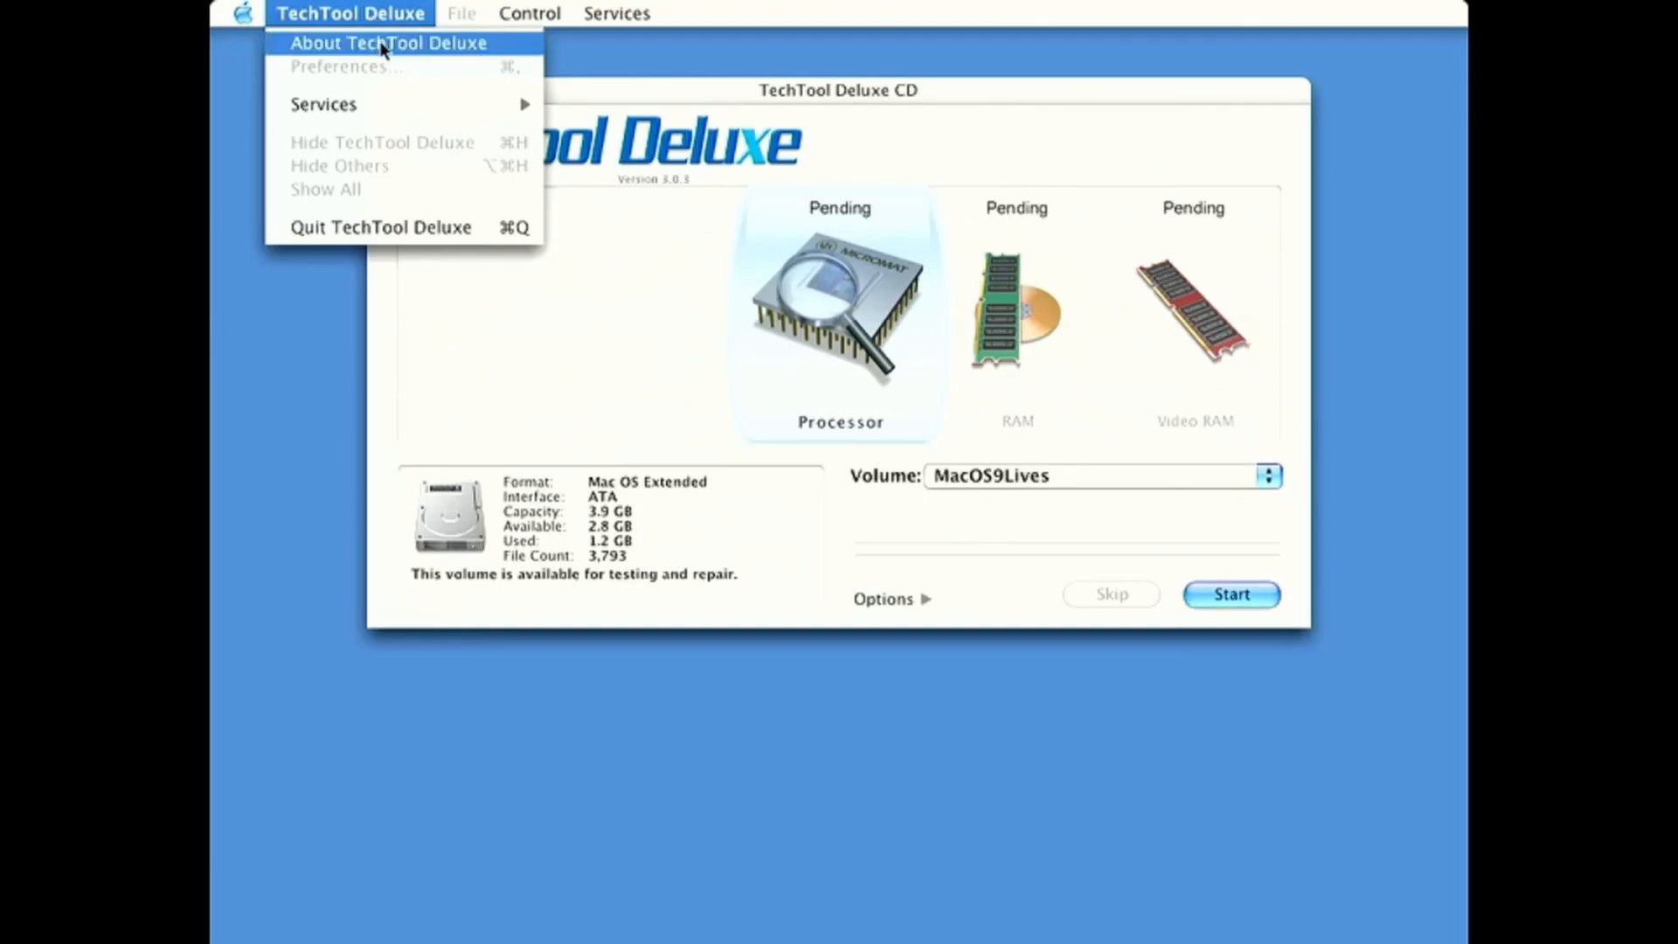
left_click(388, 42)
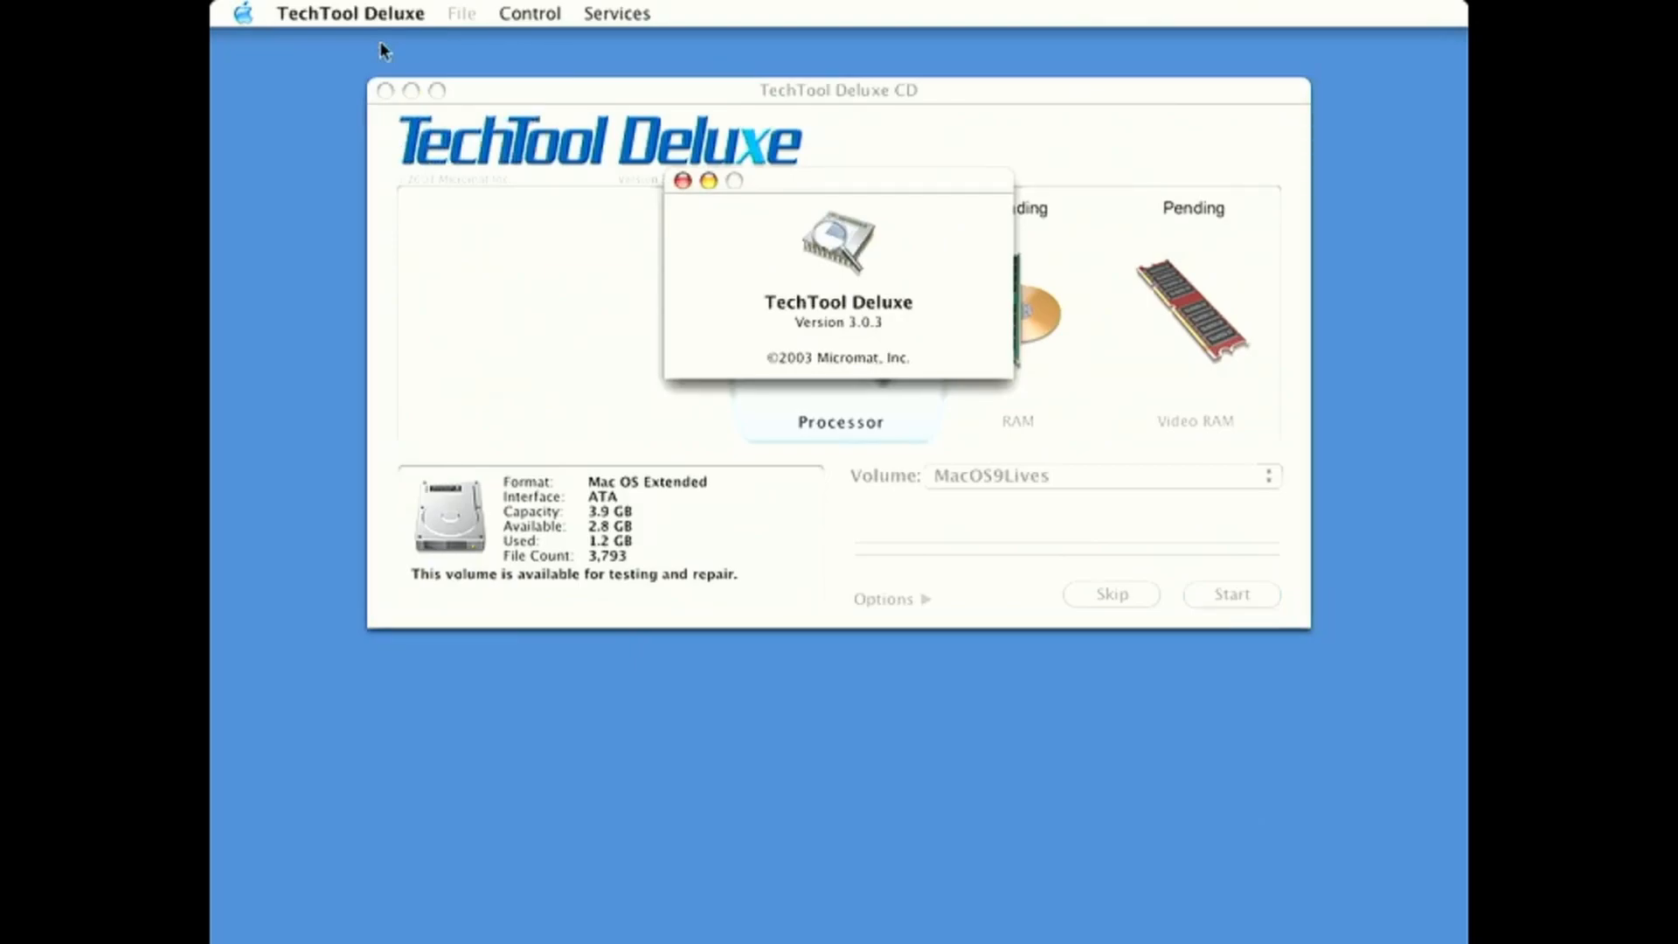
mouse_move(338, 9)
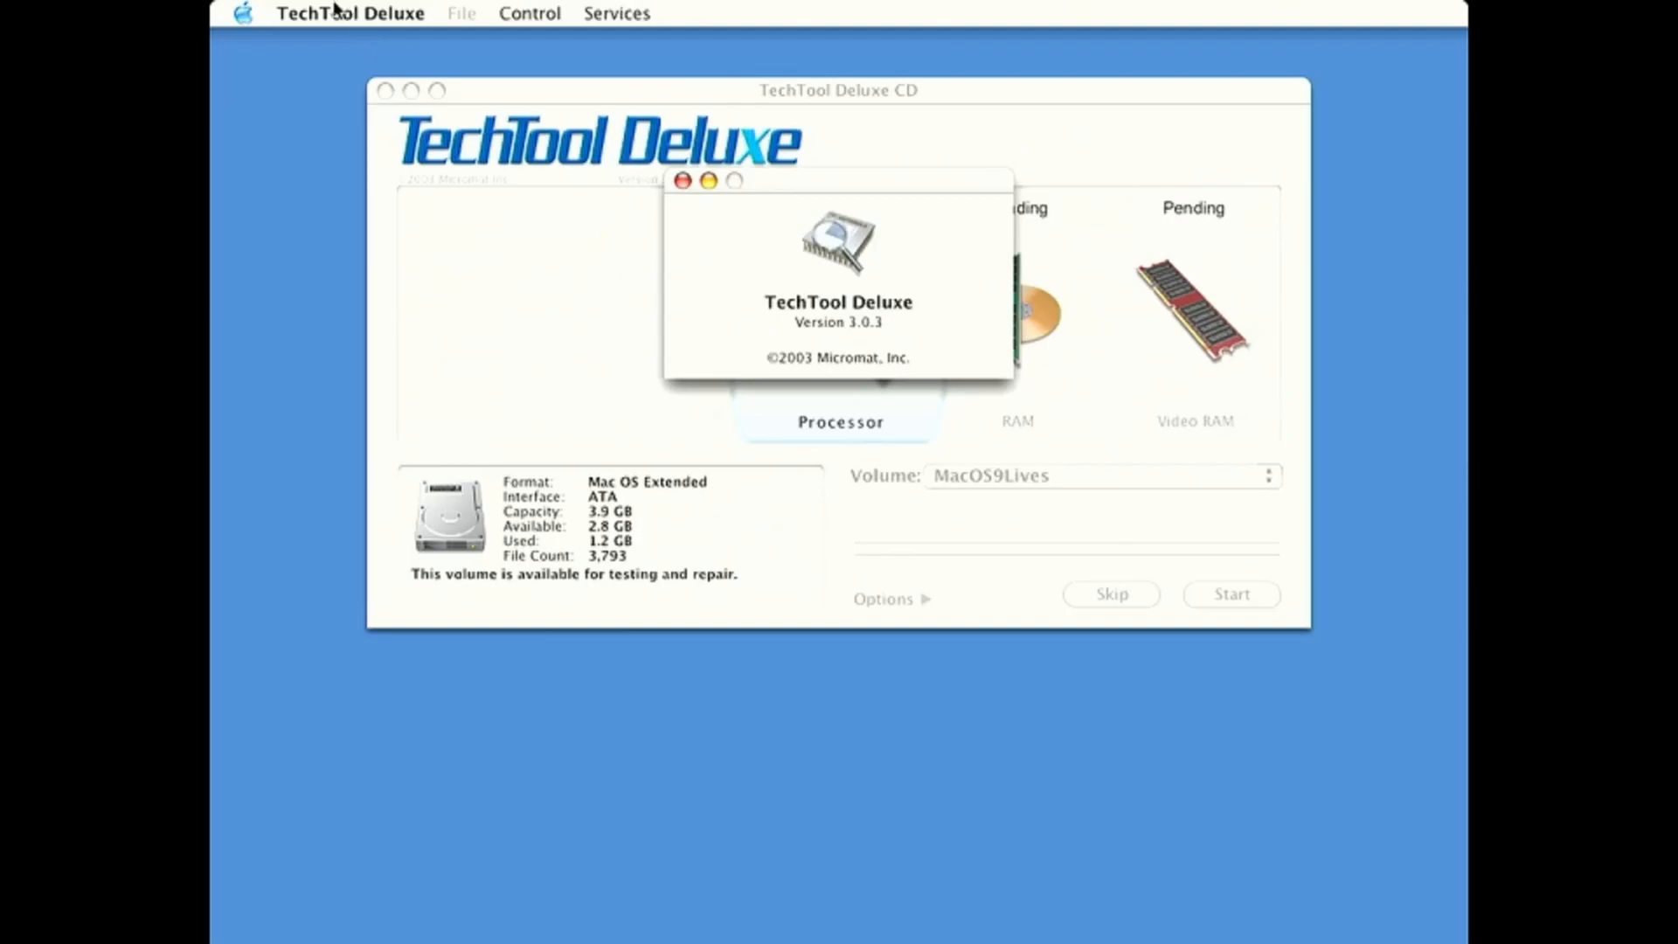
mouse_move(676, 254)
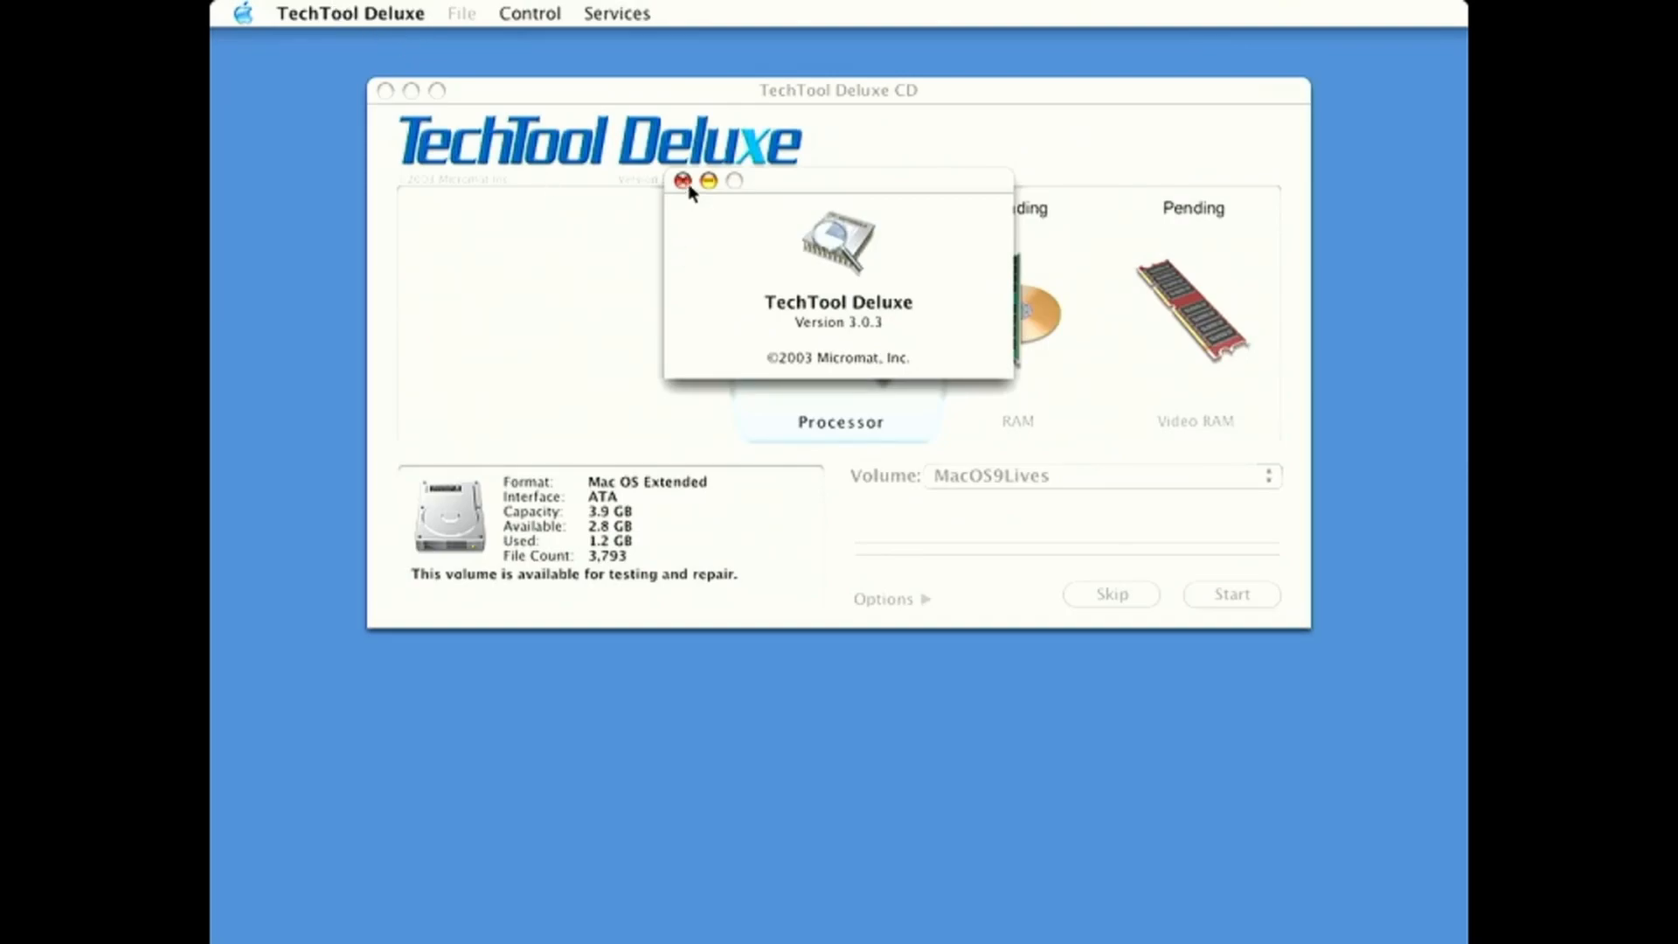
left_click(683, 180)
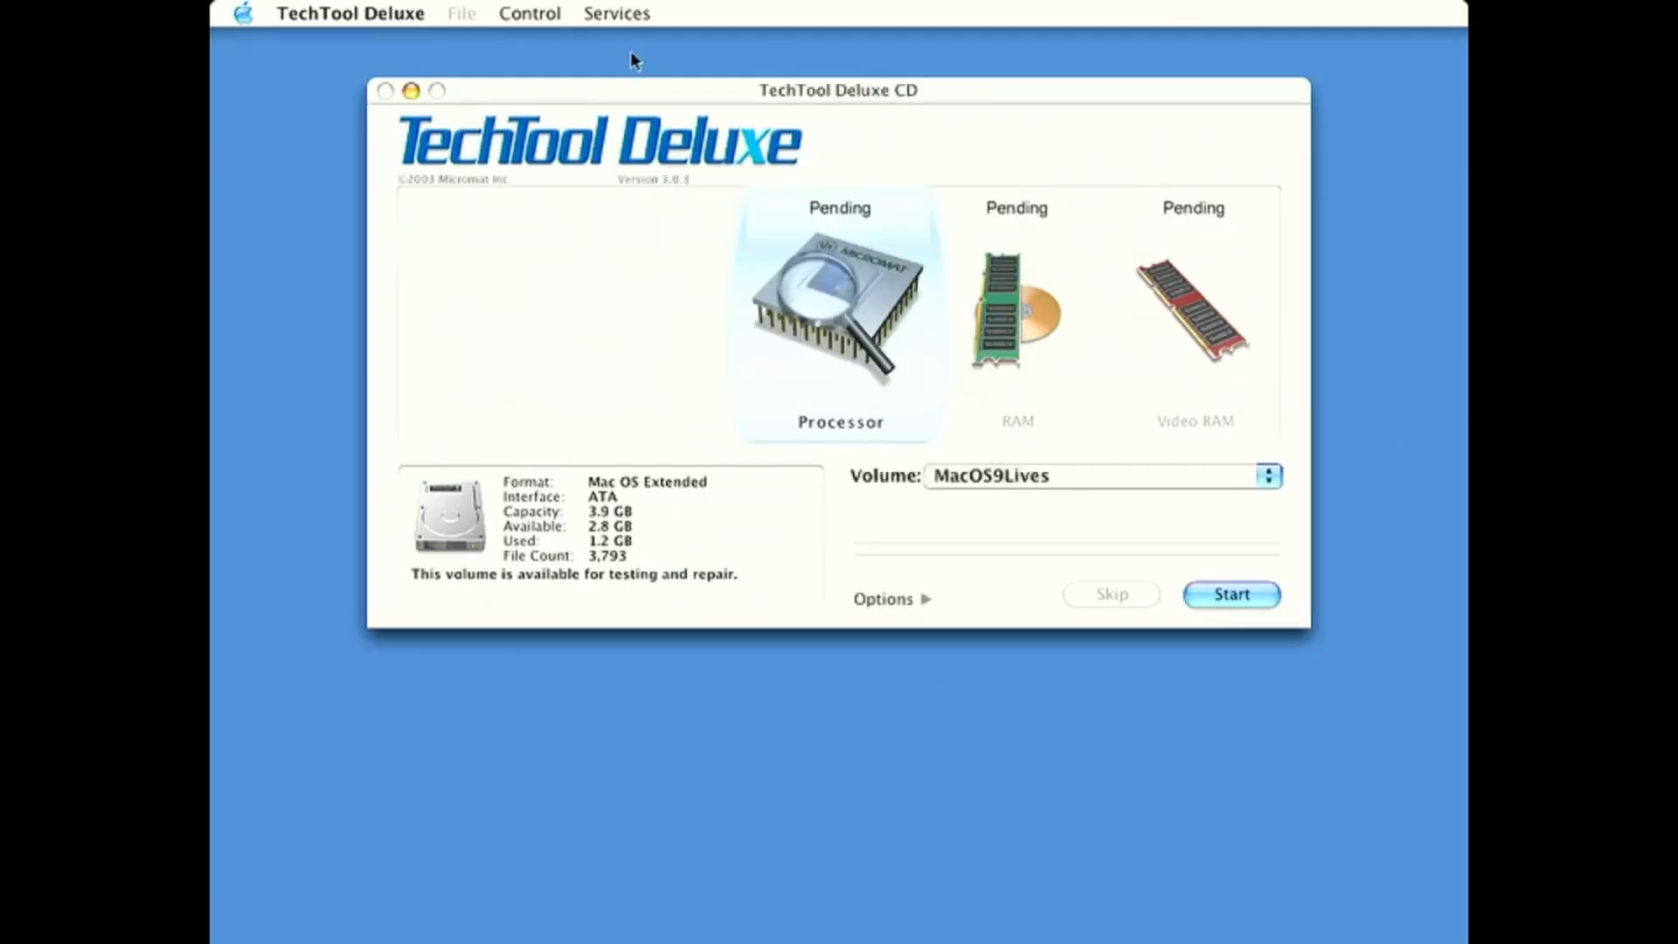
mouse_move(530, 14)
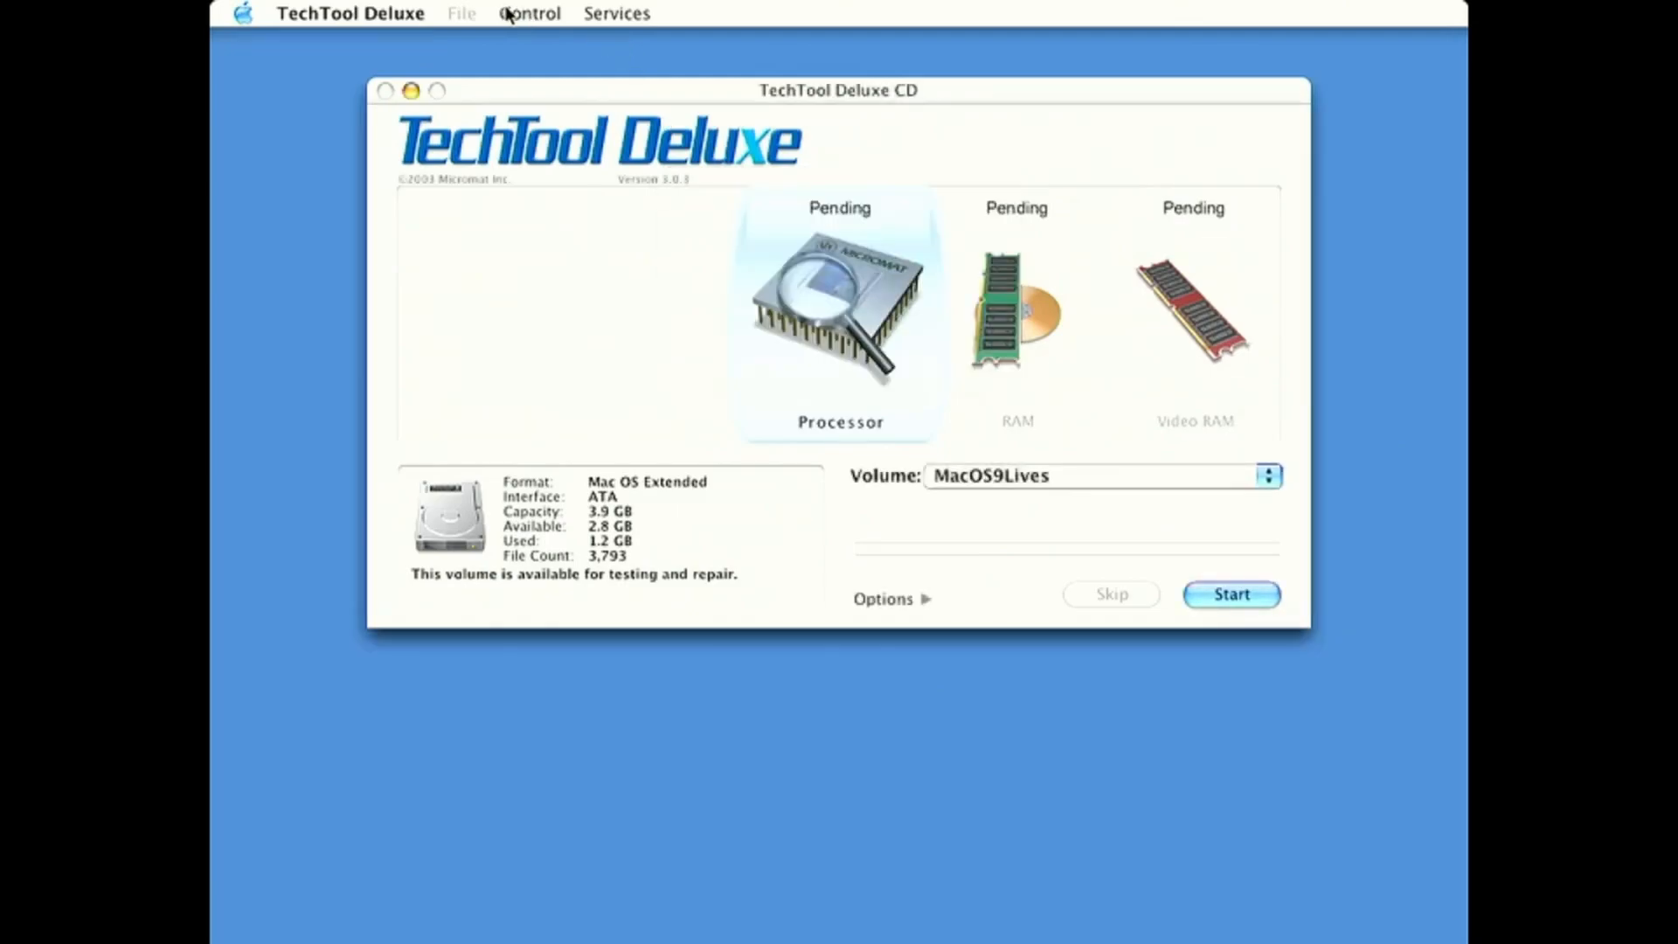
left_click(530, 12)
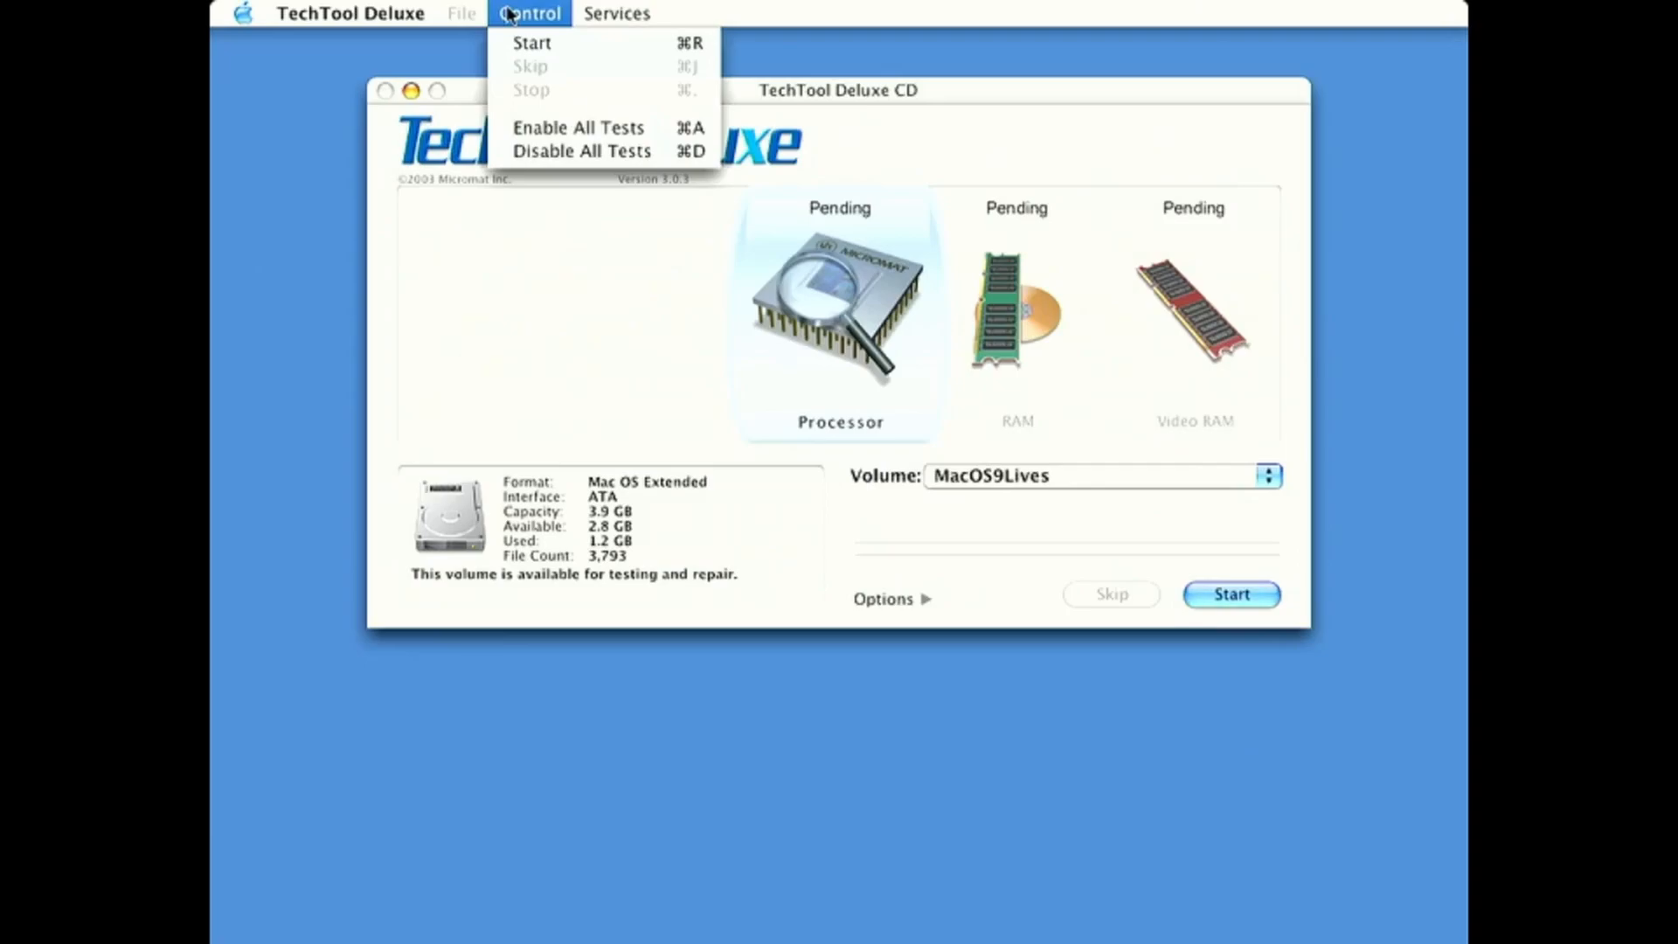
left_click(617, 12)
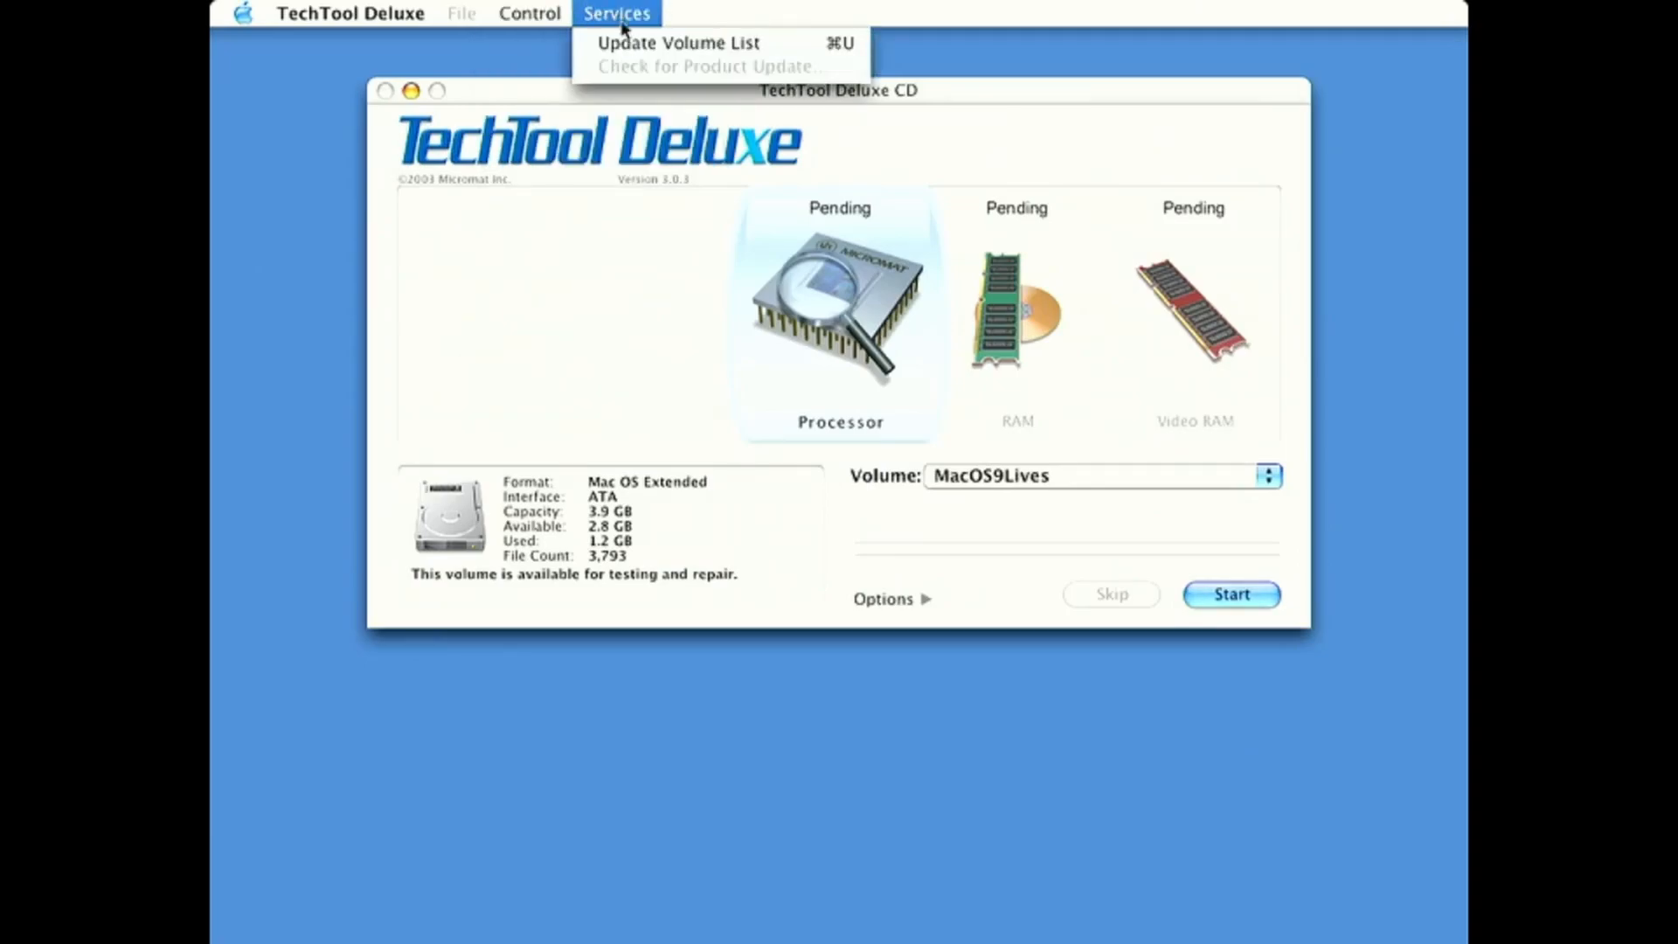
mouse_move(856, 418)
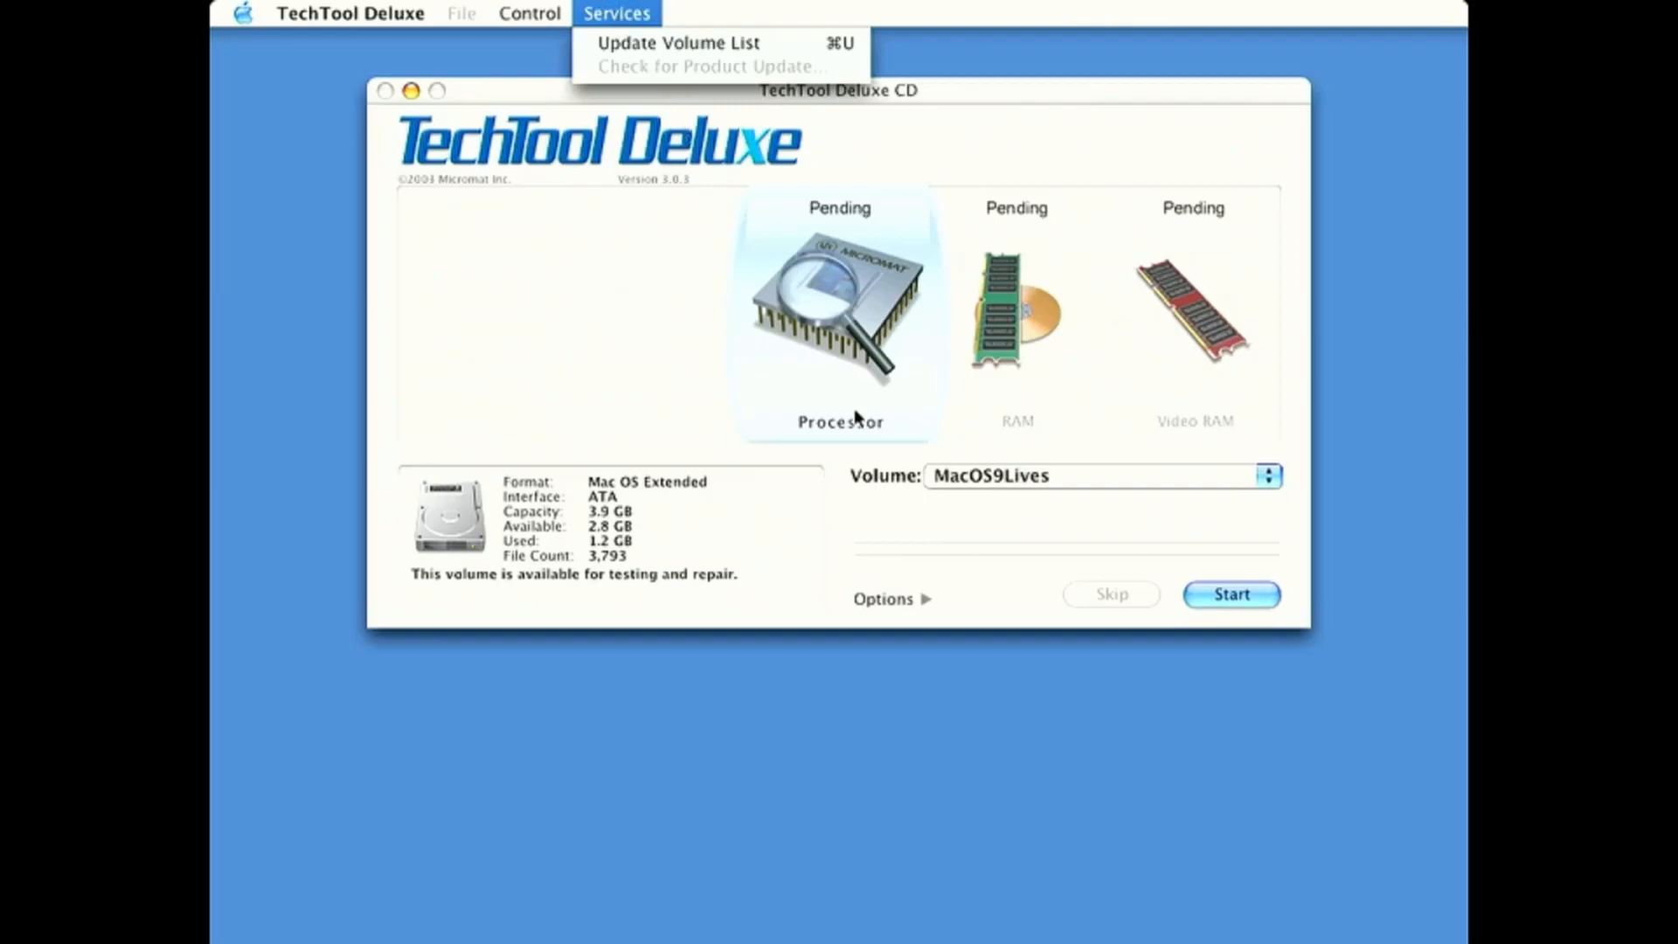
mouse_move(1200, 564)
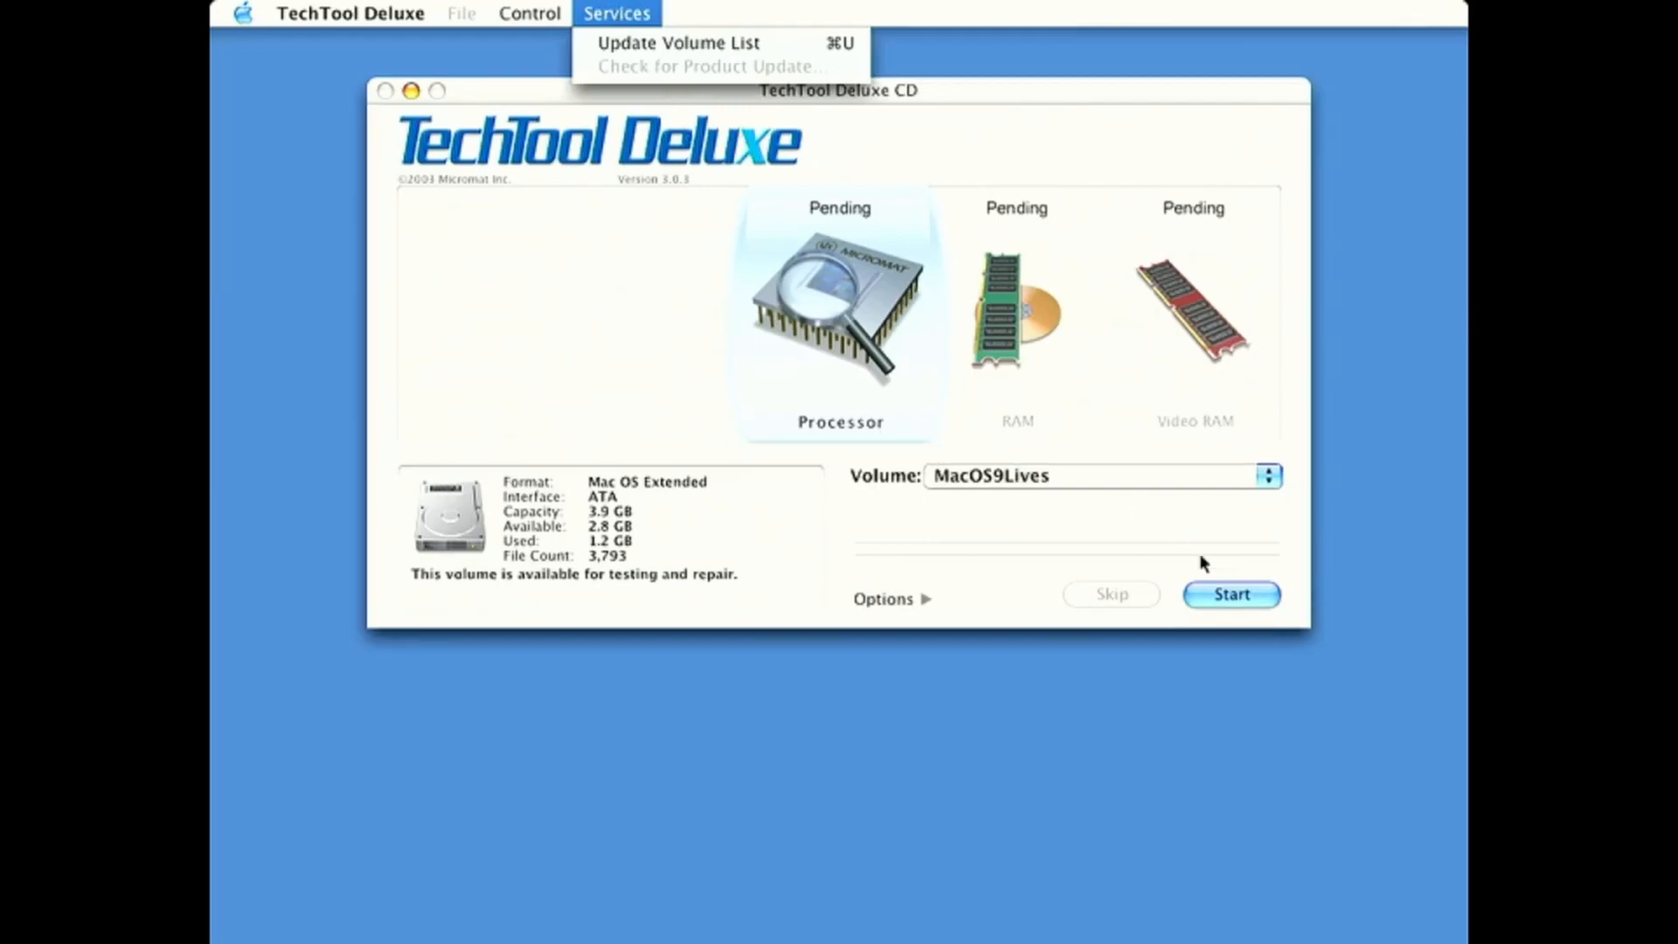
mouse_move(1124, 555)
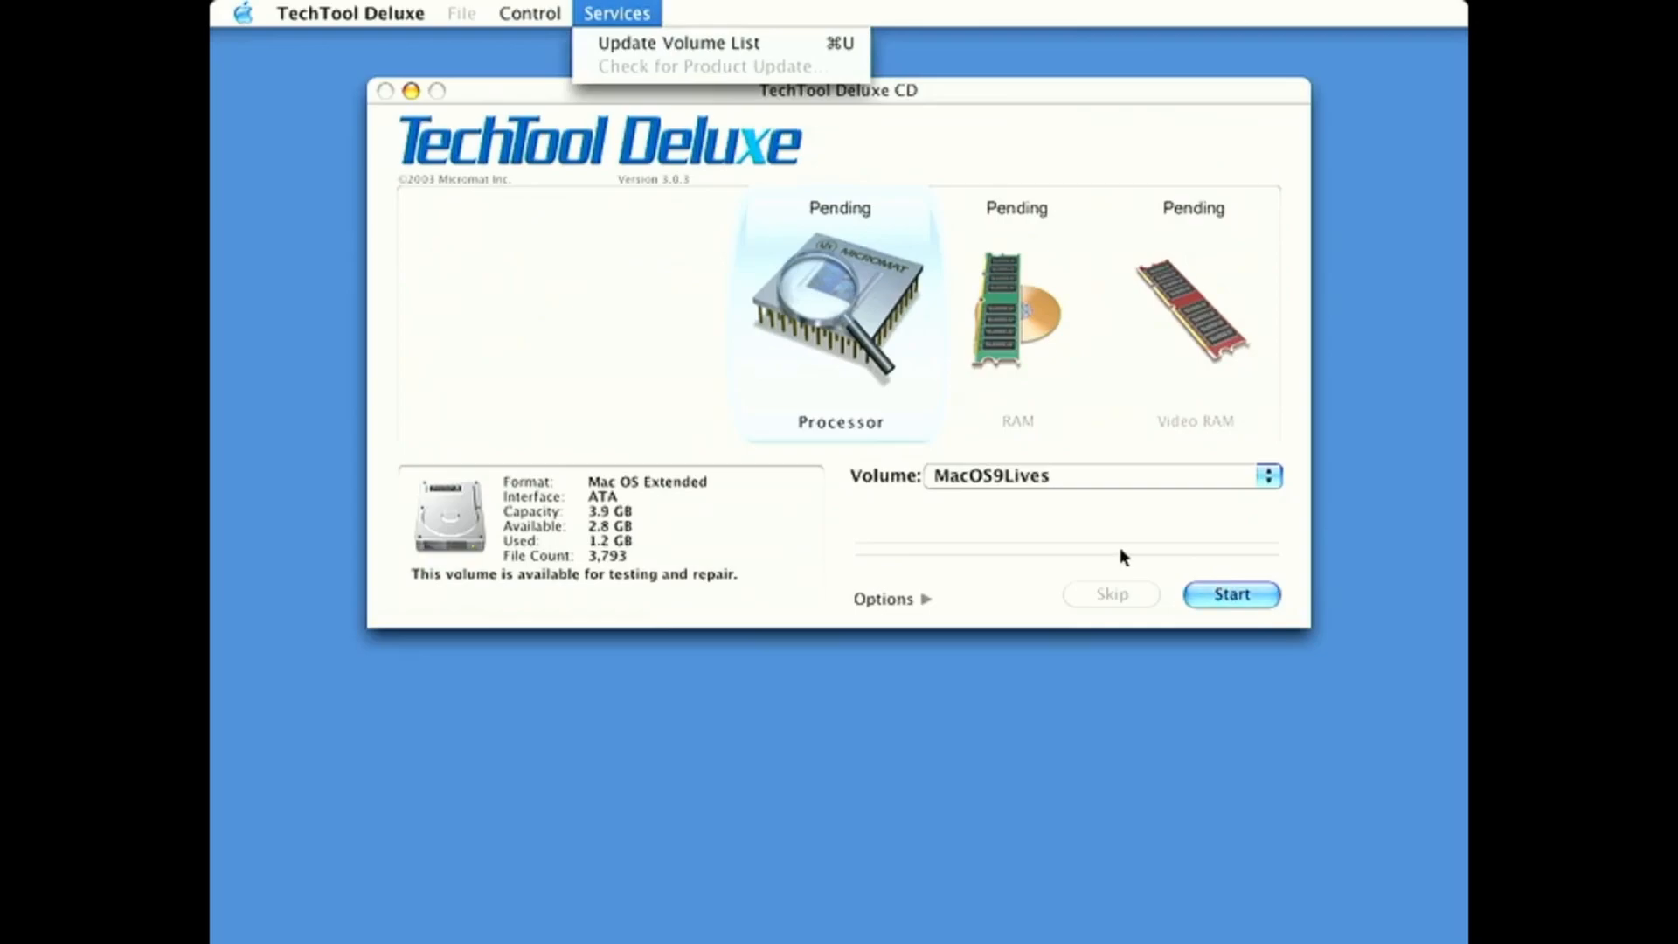
mouse_move(931, 570)
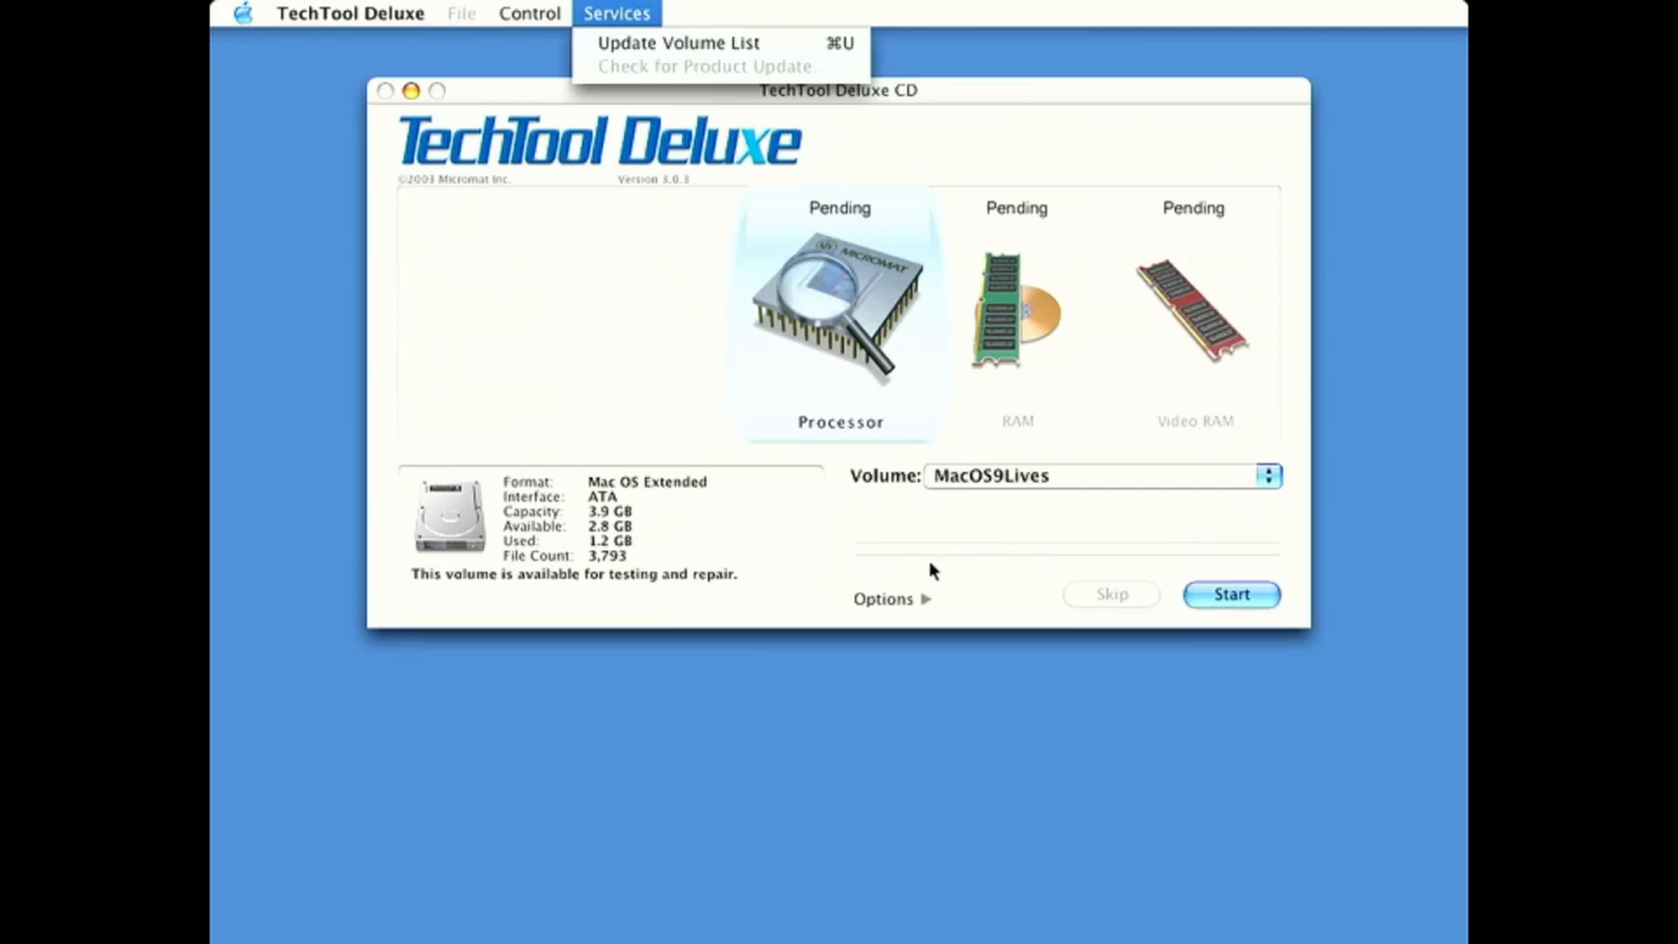
mouse_move(928, 604)
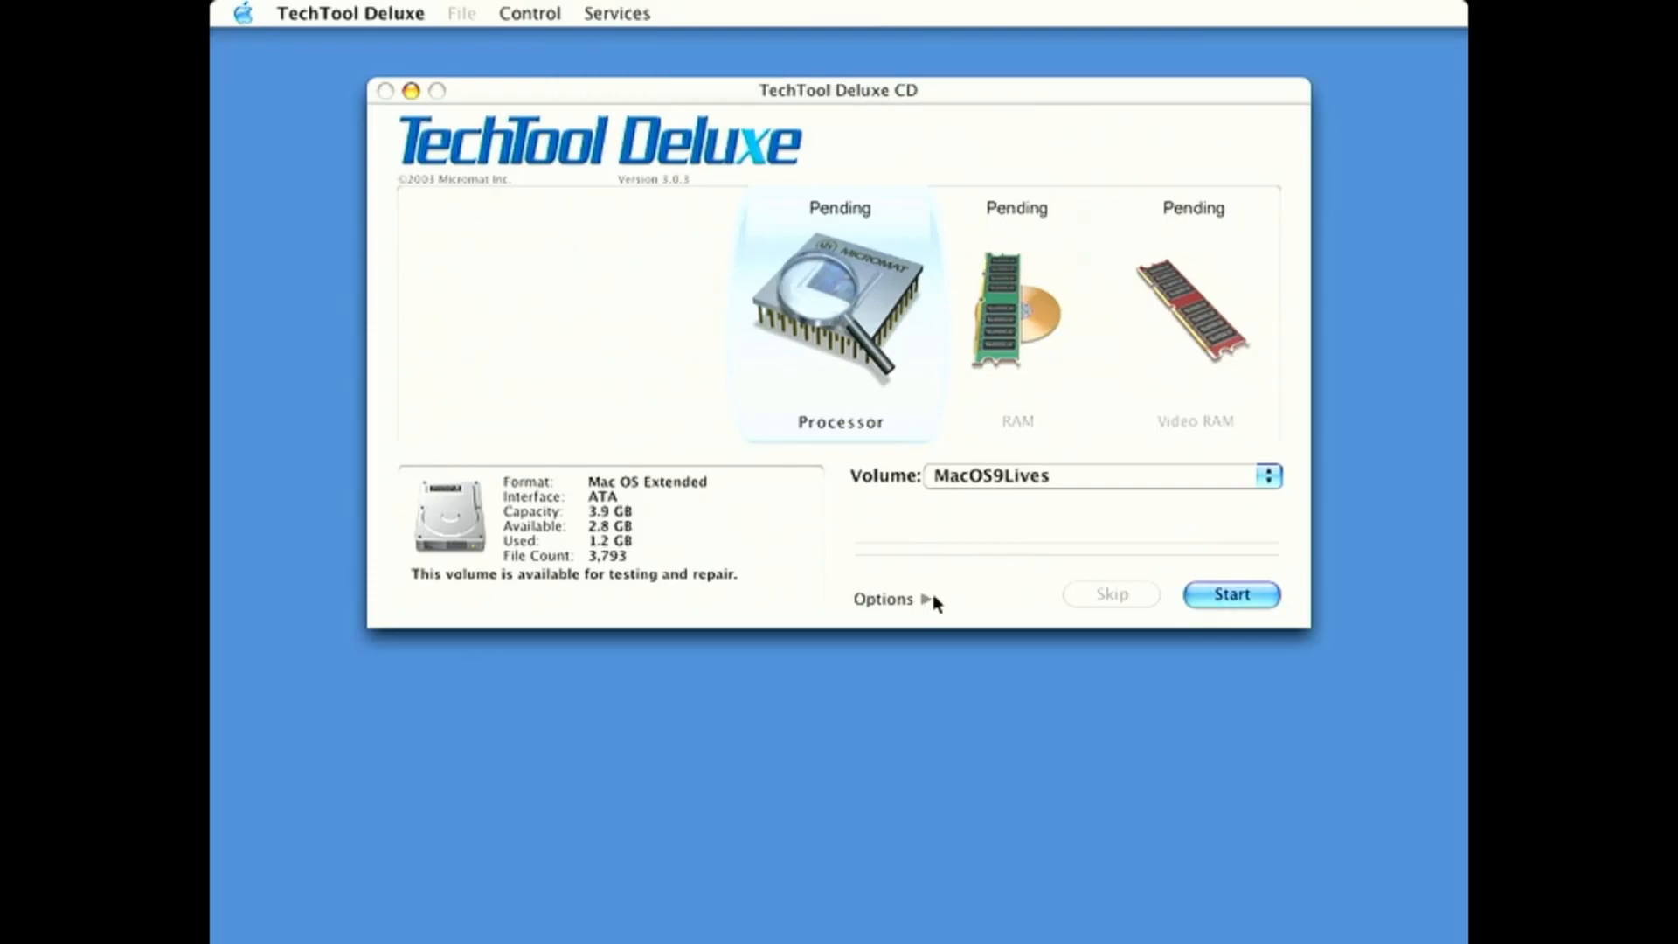
Step: Expand the Options list to show every individual test available for MacOS9Lives
left_click(884, 598)
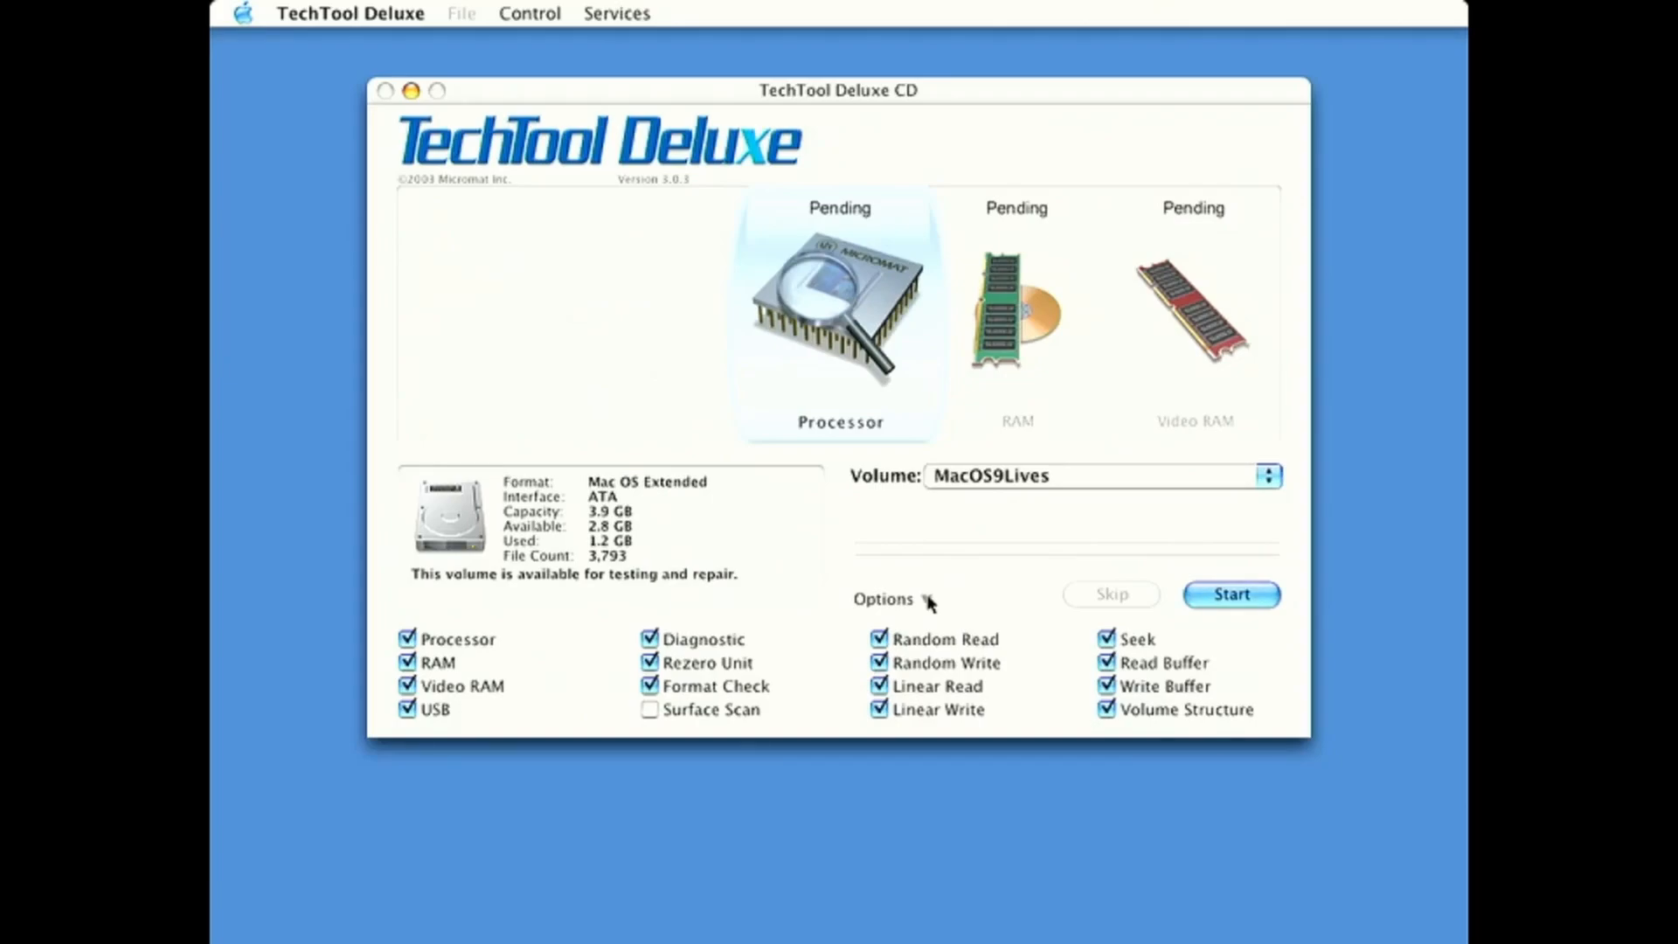
mouse_move(1038, 606)
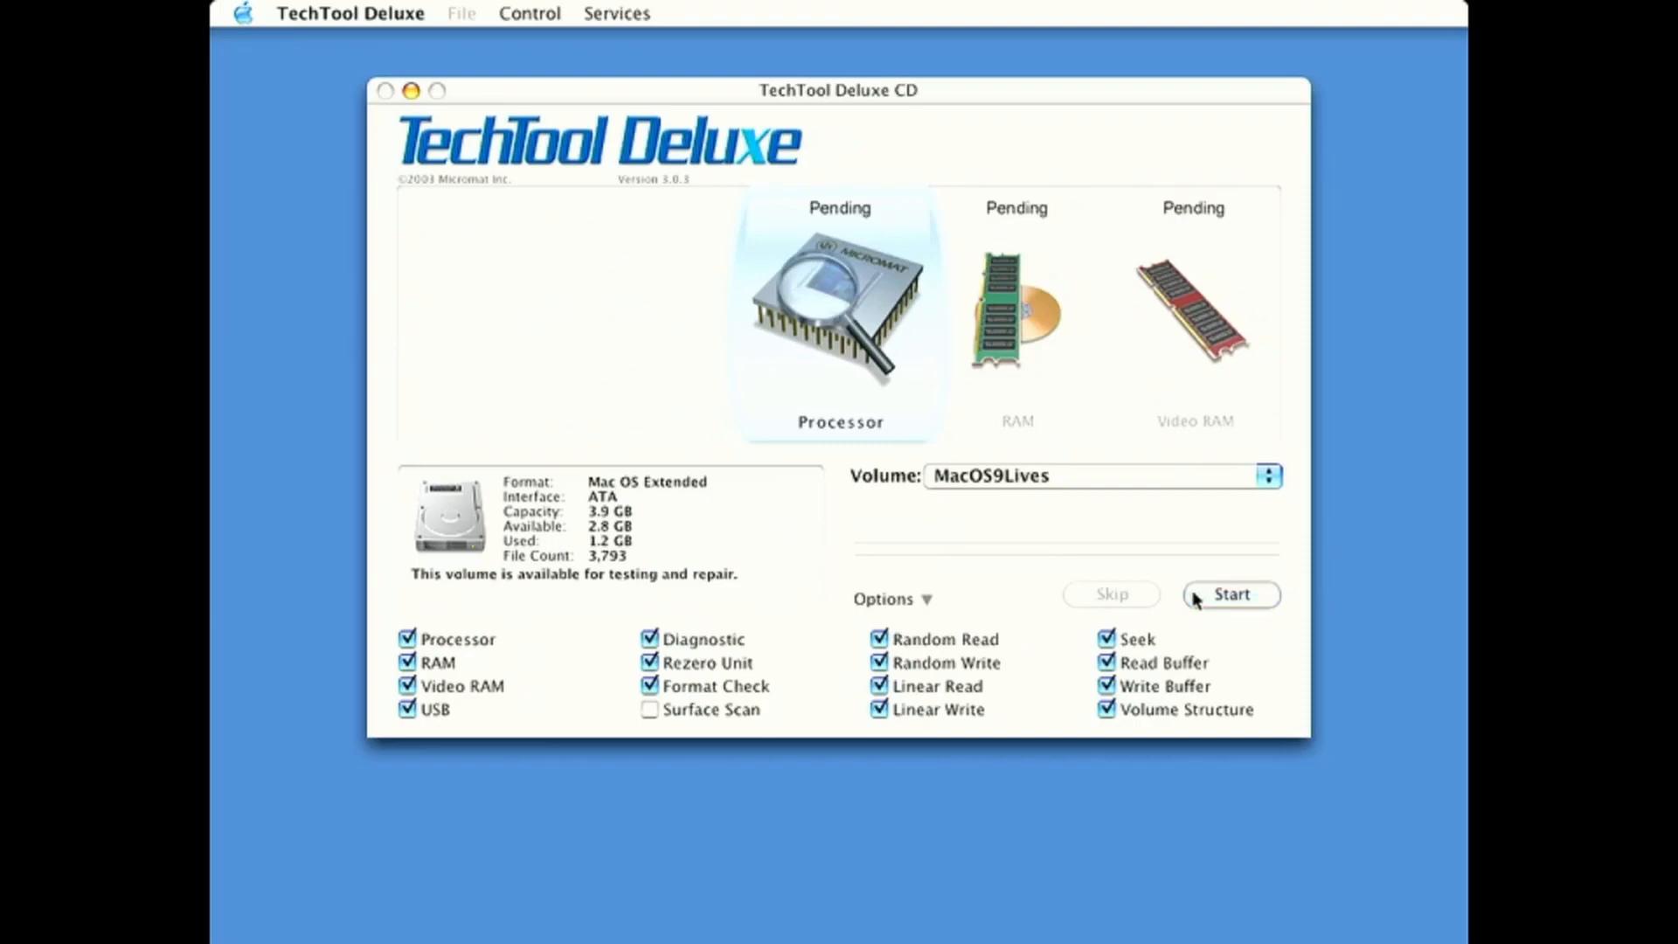
Step: Start the selected tests so the processor check passes and RAM testing begins
left_click(1230, 594)
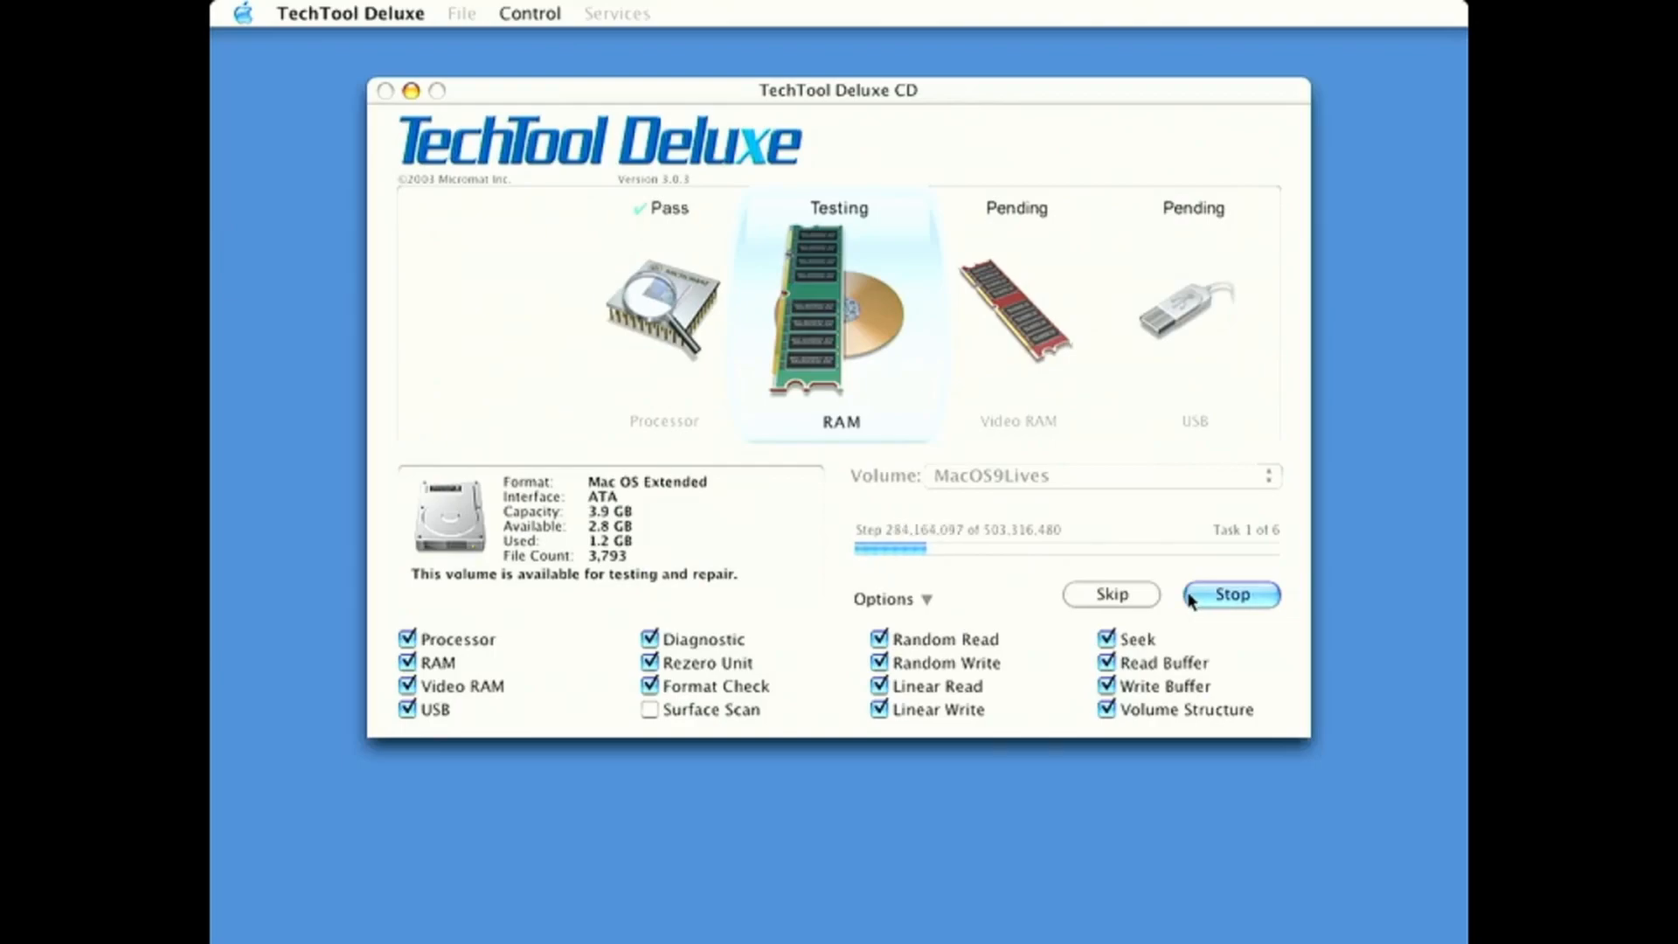
mouse_move(1030, 593)
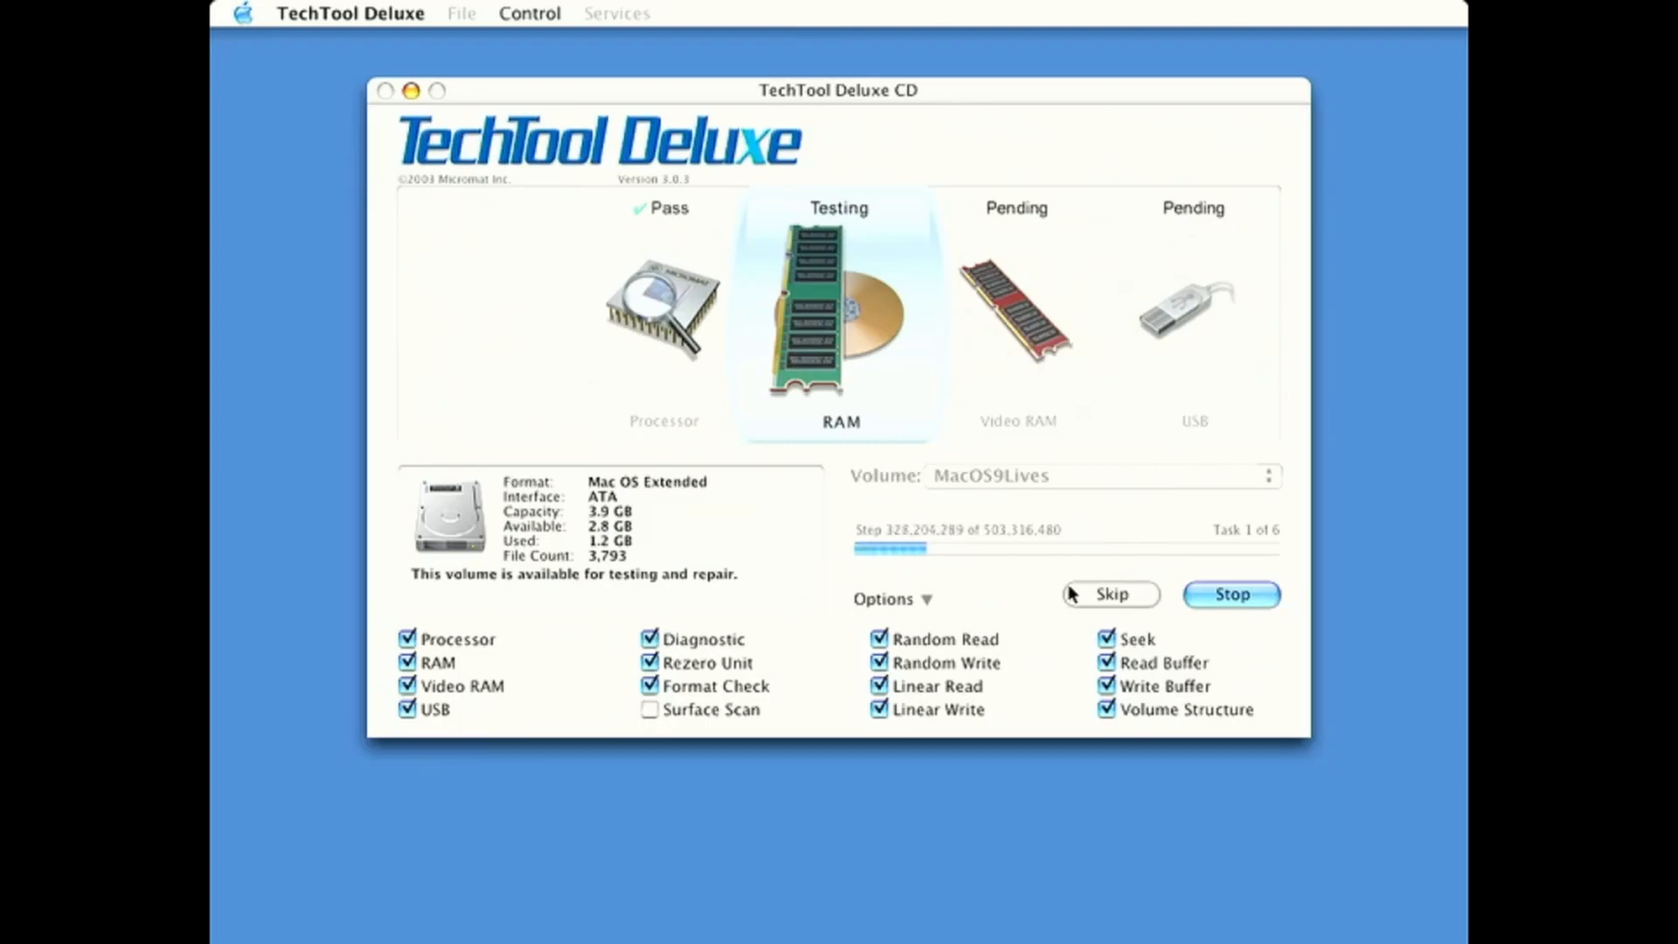
Step: Skip the running RAM test so the remaining tests finish and the Test Details report appears
left_click(1109, 594)
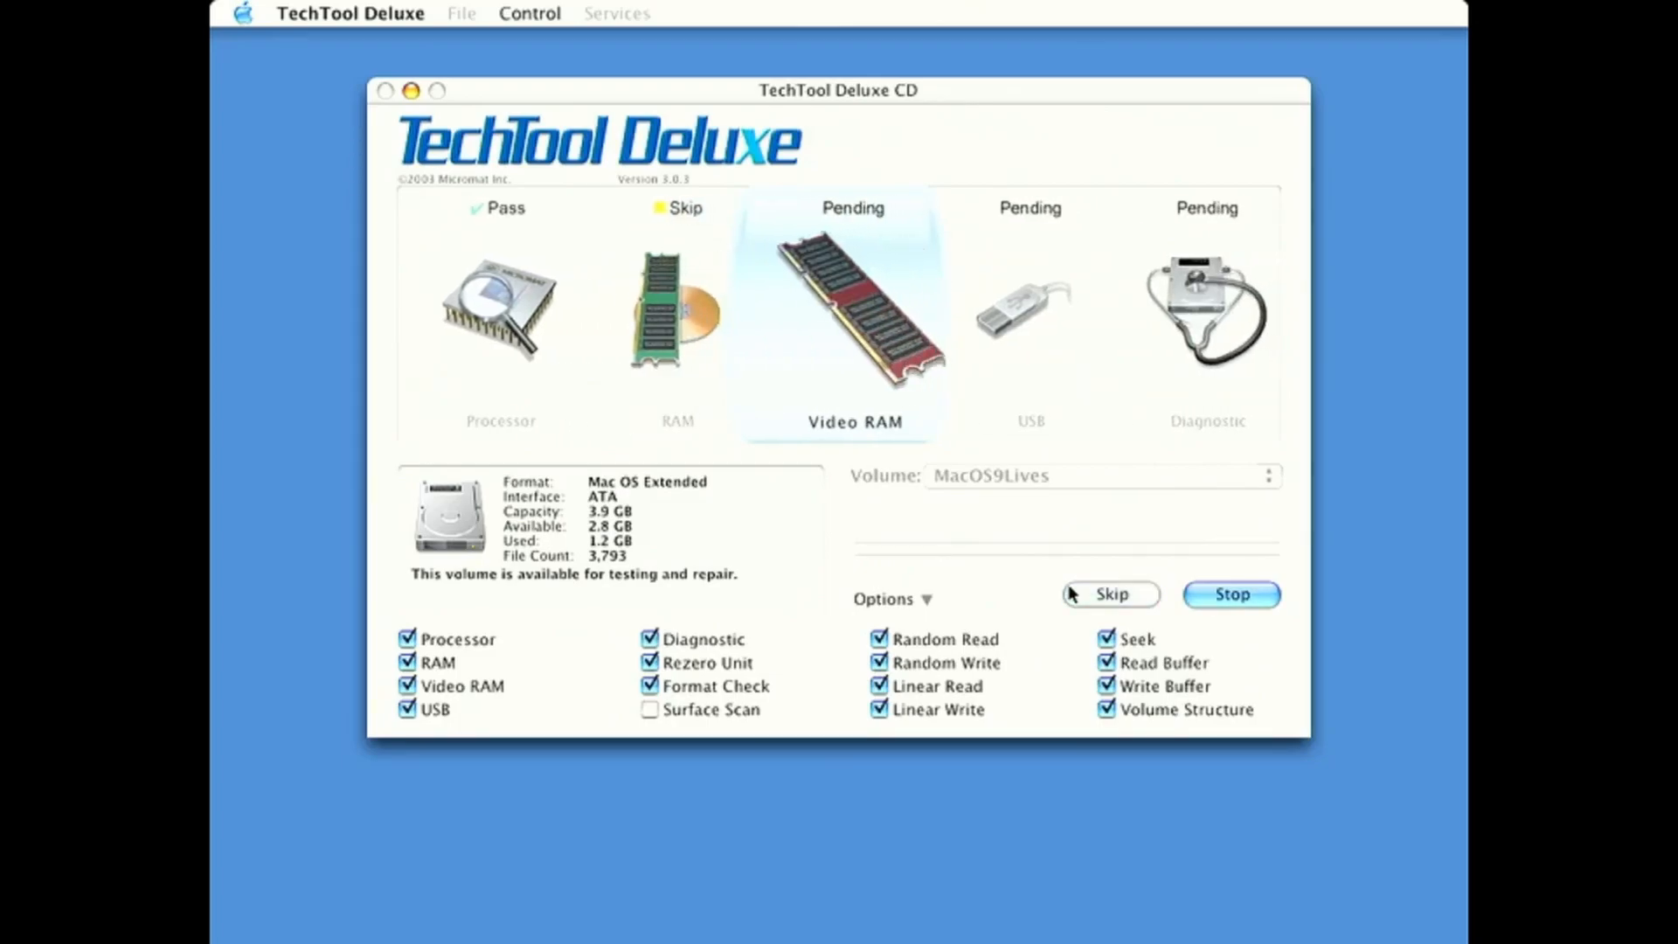
left_click(1109, 594)
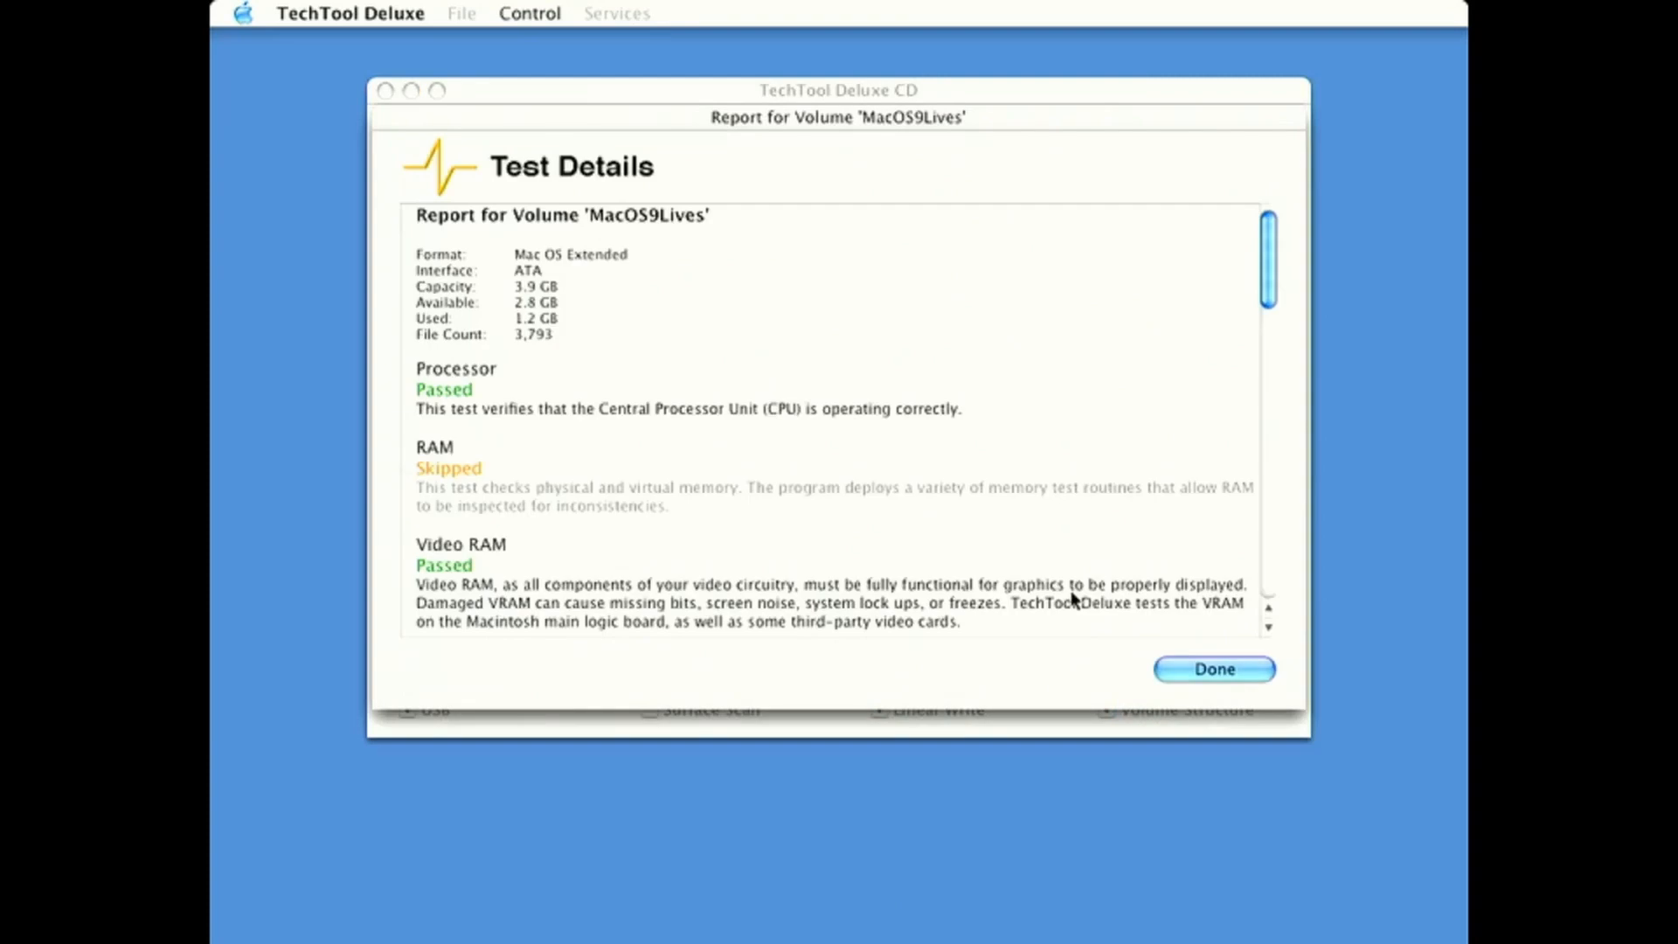
mouse_move(1107, 510)
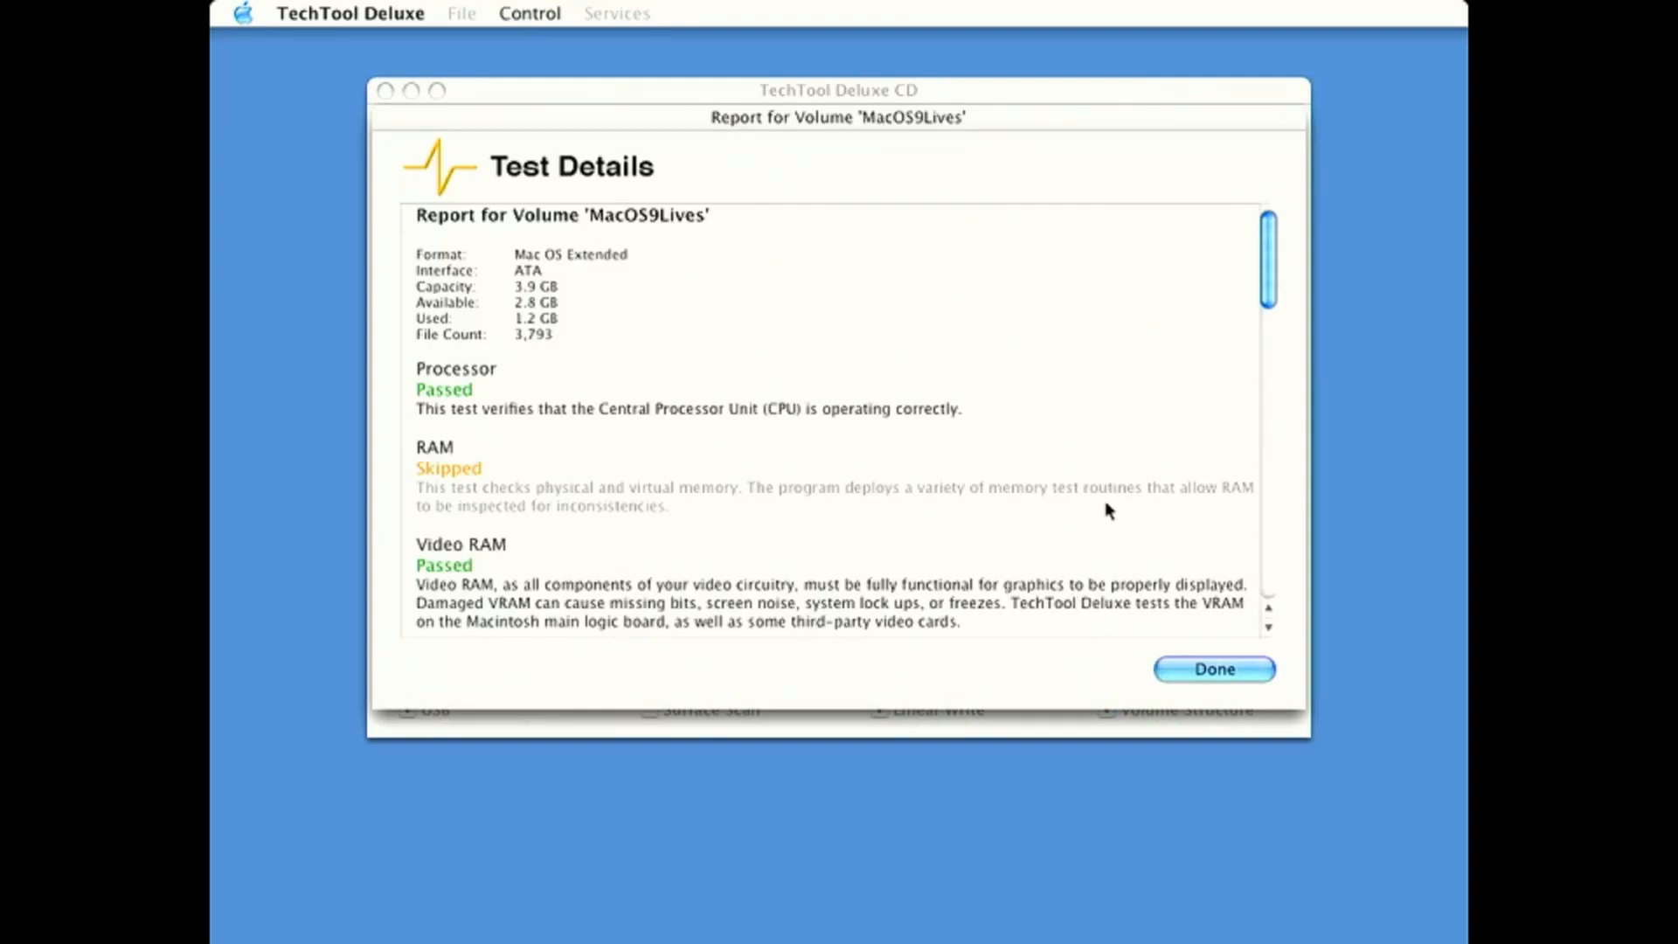
mouse_move(1301, 192)
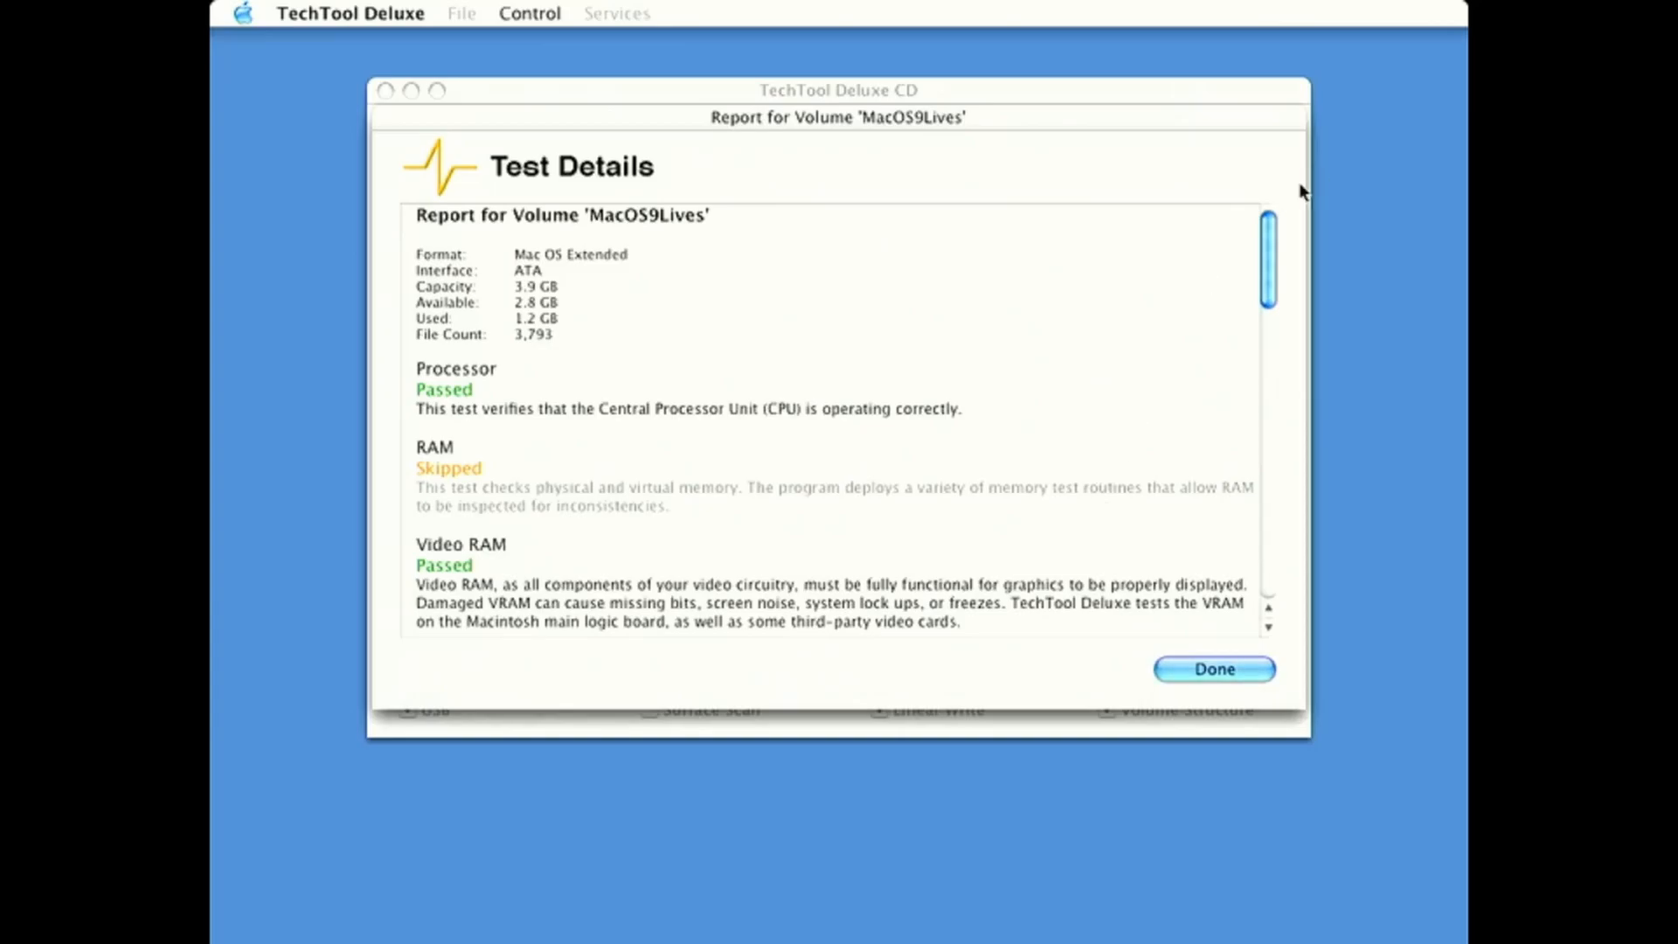
mouse_move(1272, 224)
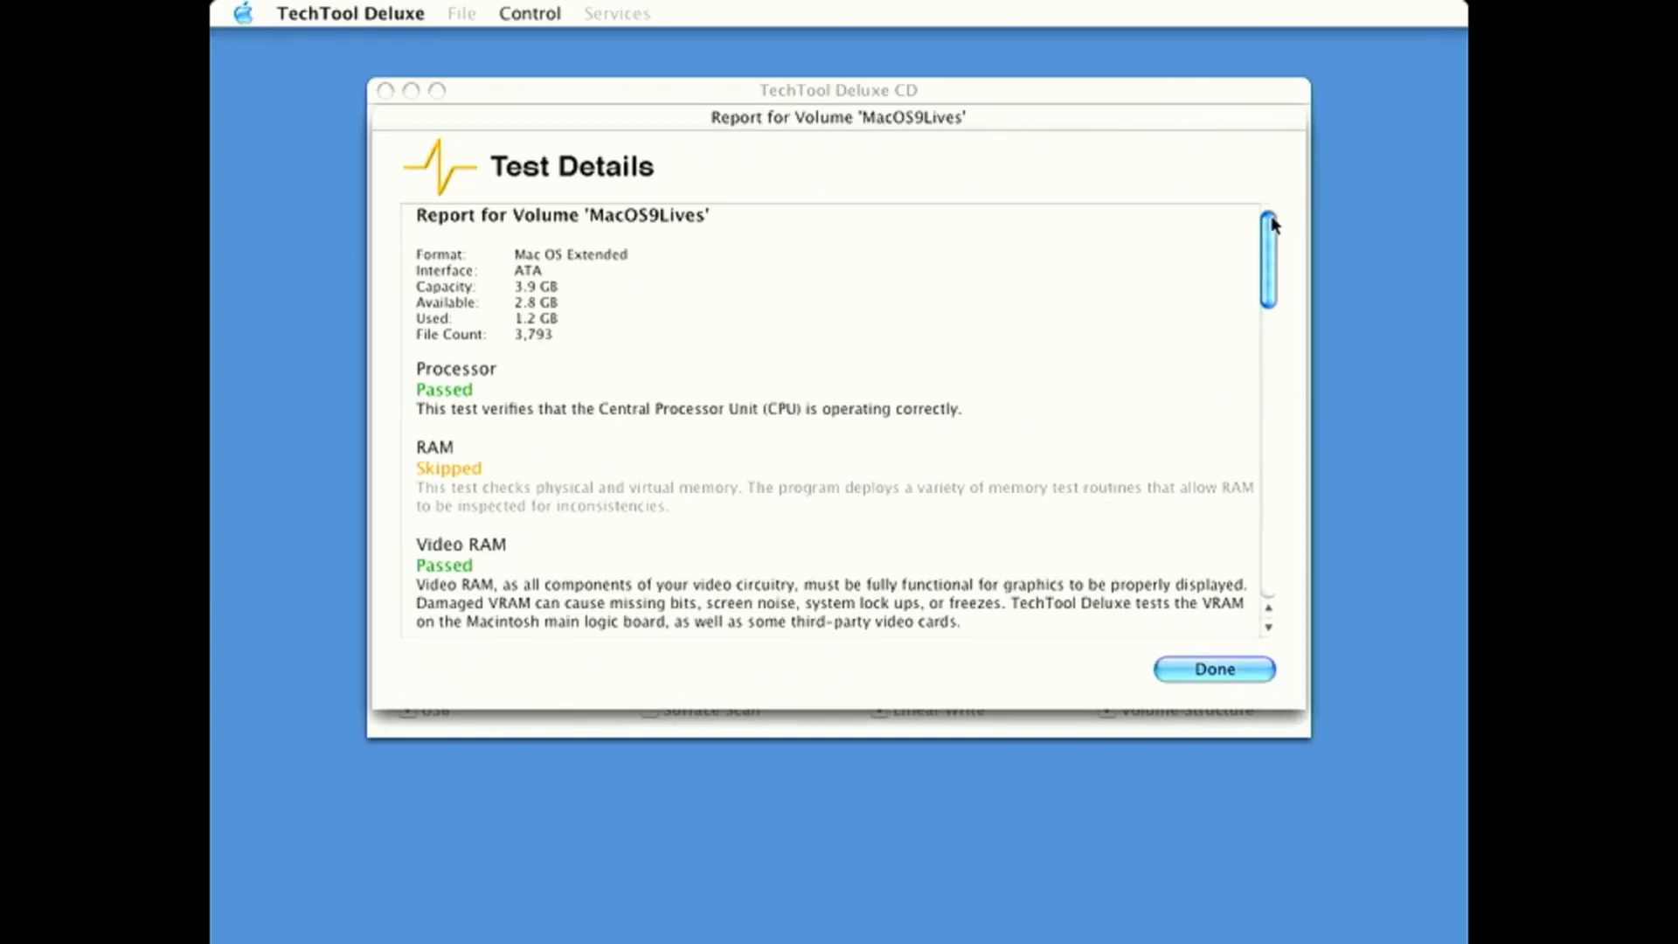
Step: Read the Test Details report down to Volume Structure, then close it with Done
scroll("down", 3)
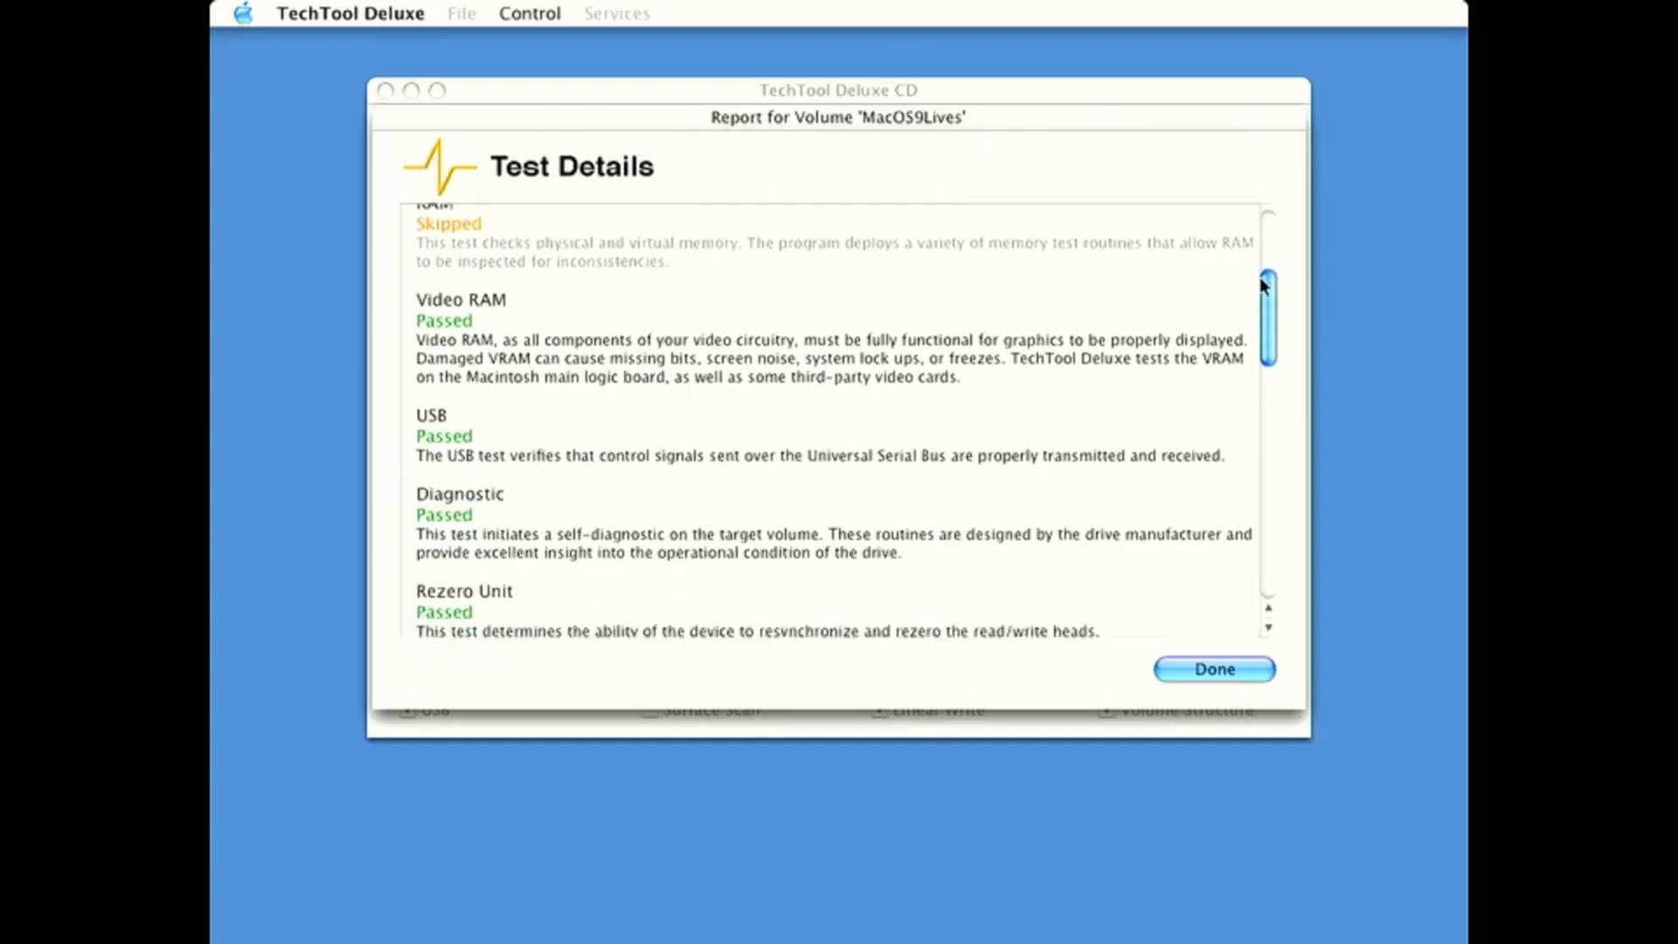
scroll("down", 3)
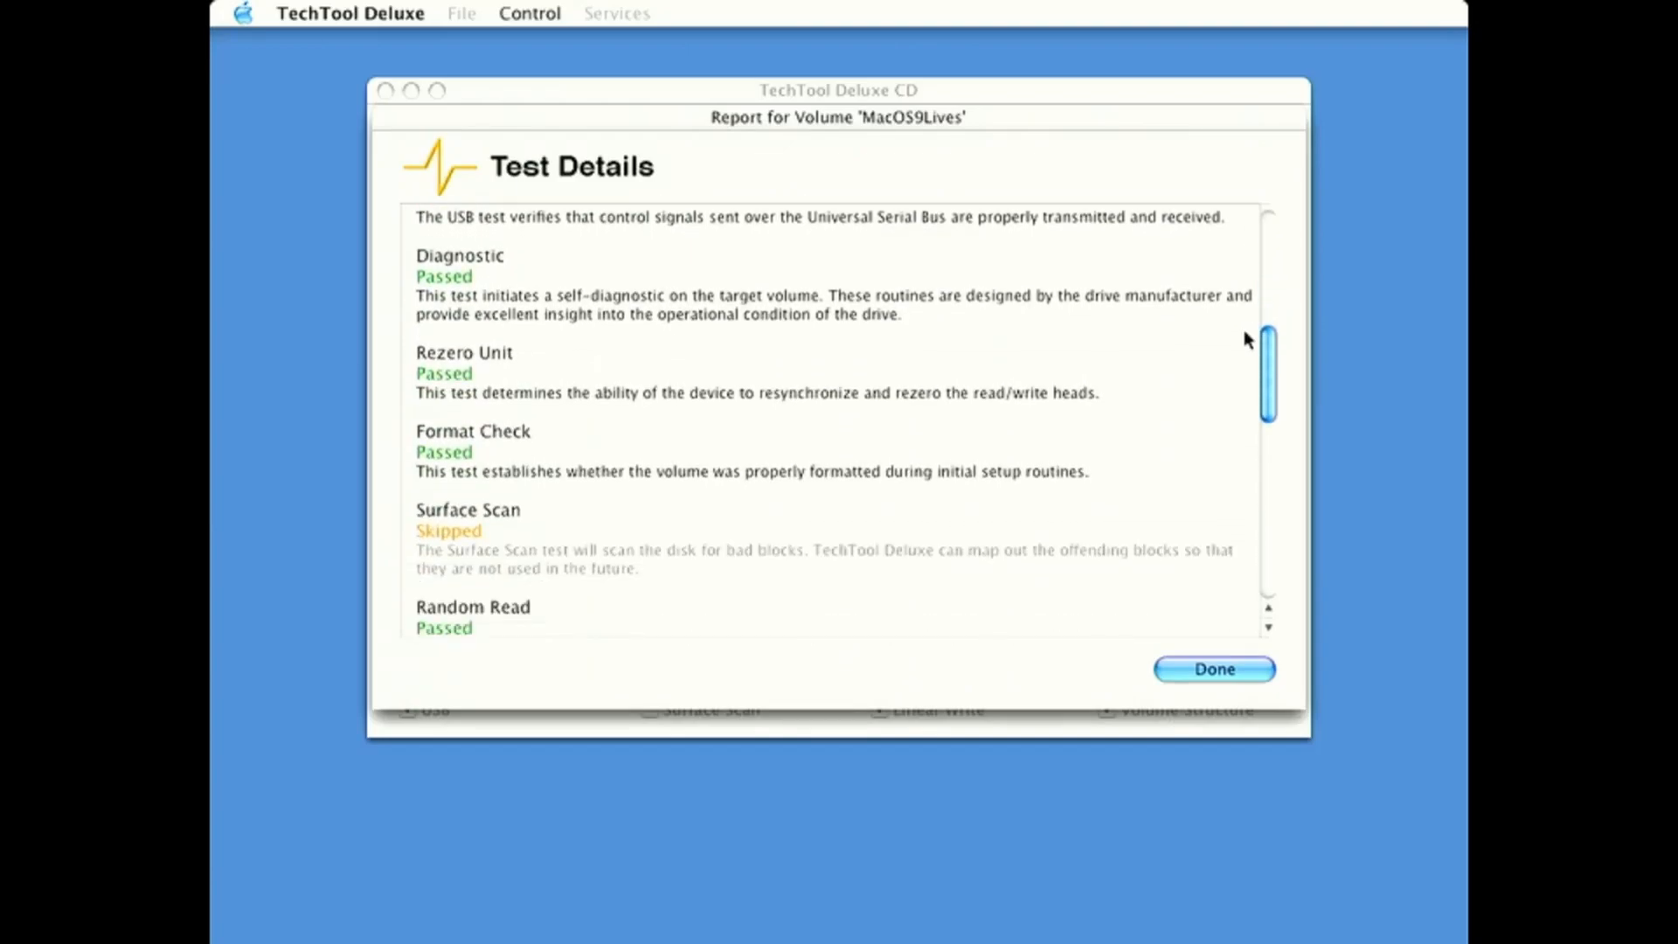
scroll("down", 3)
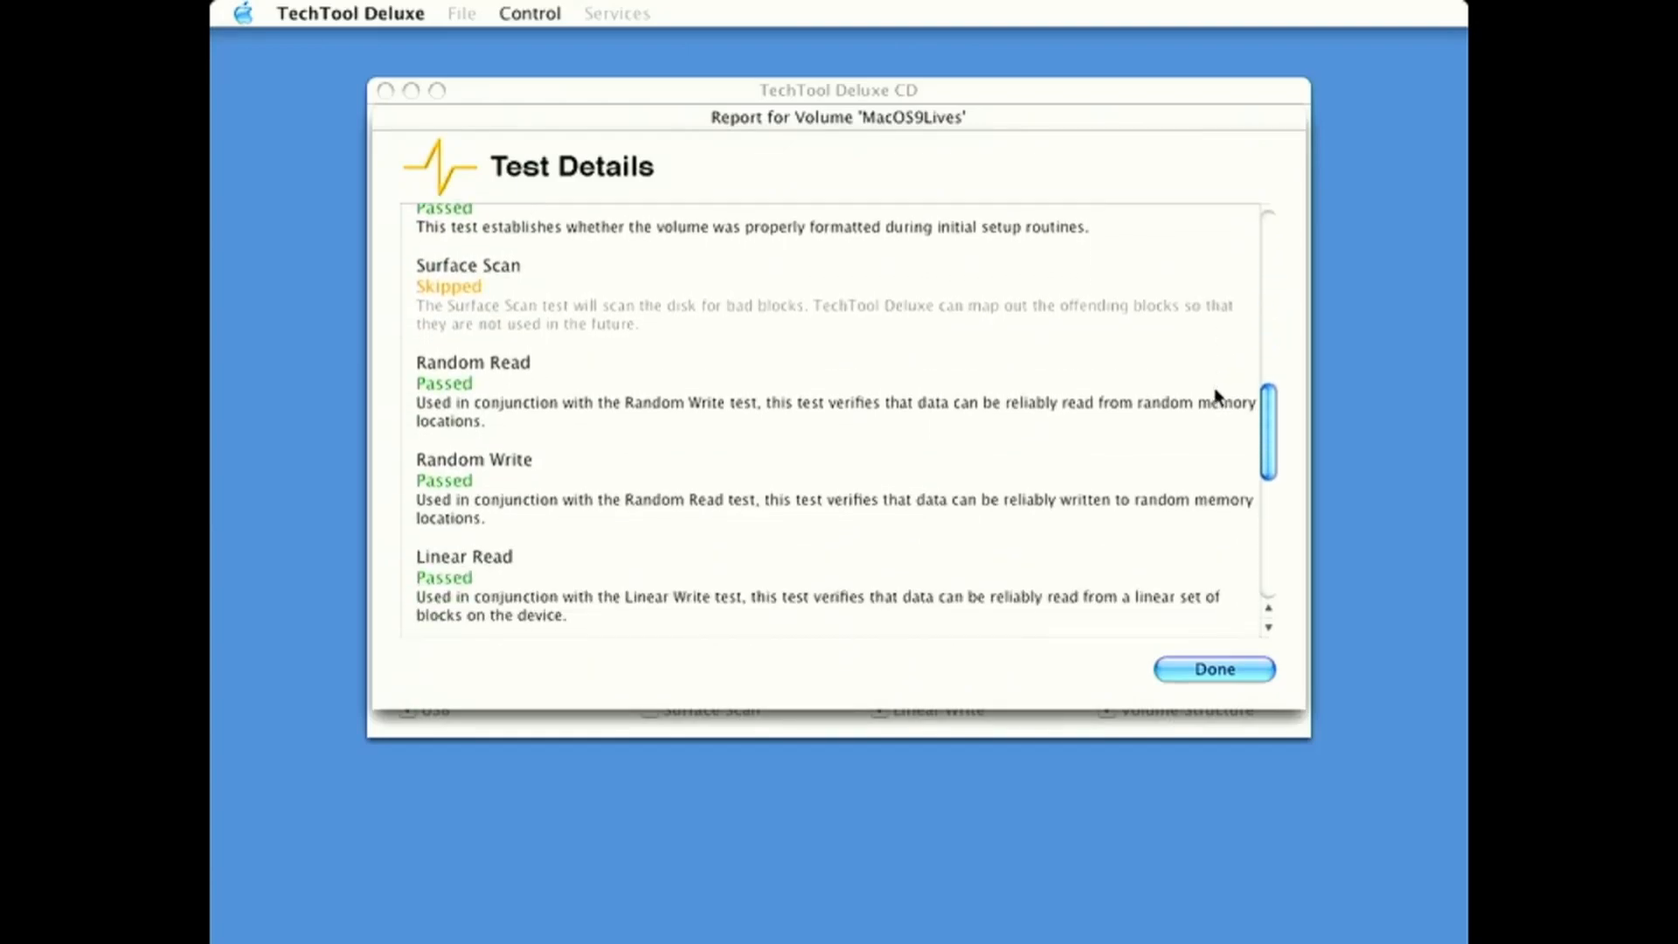
scroll("down", 3)
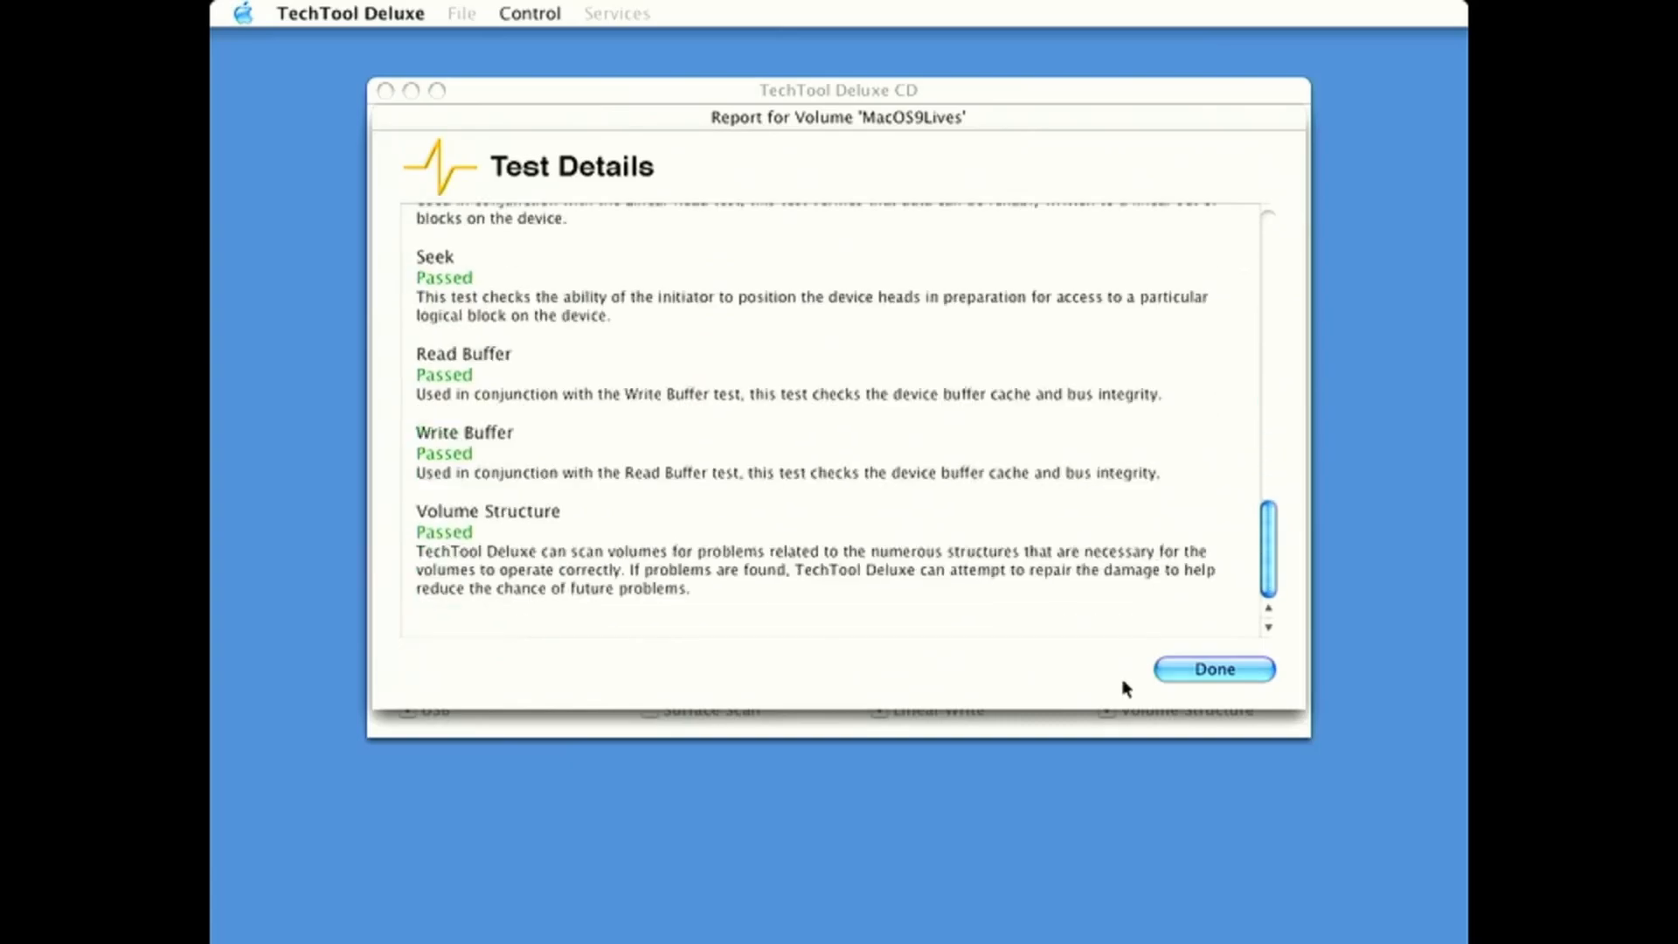
mouse_move(1190, 660)
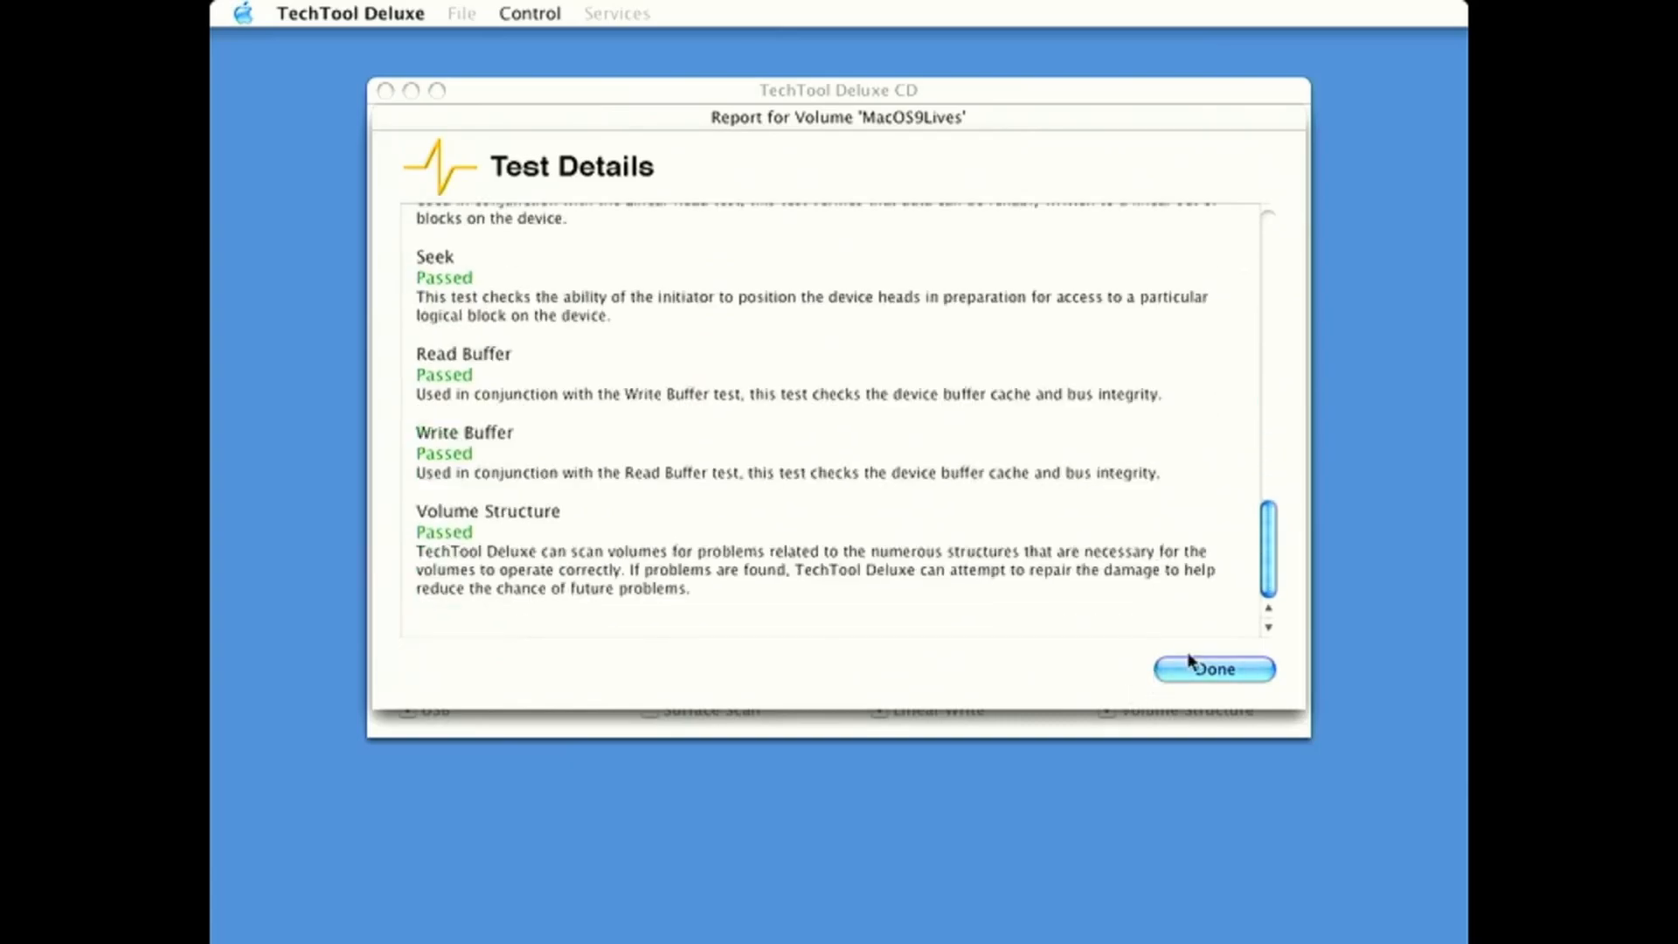
left_click(1213, 670)
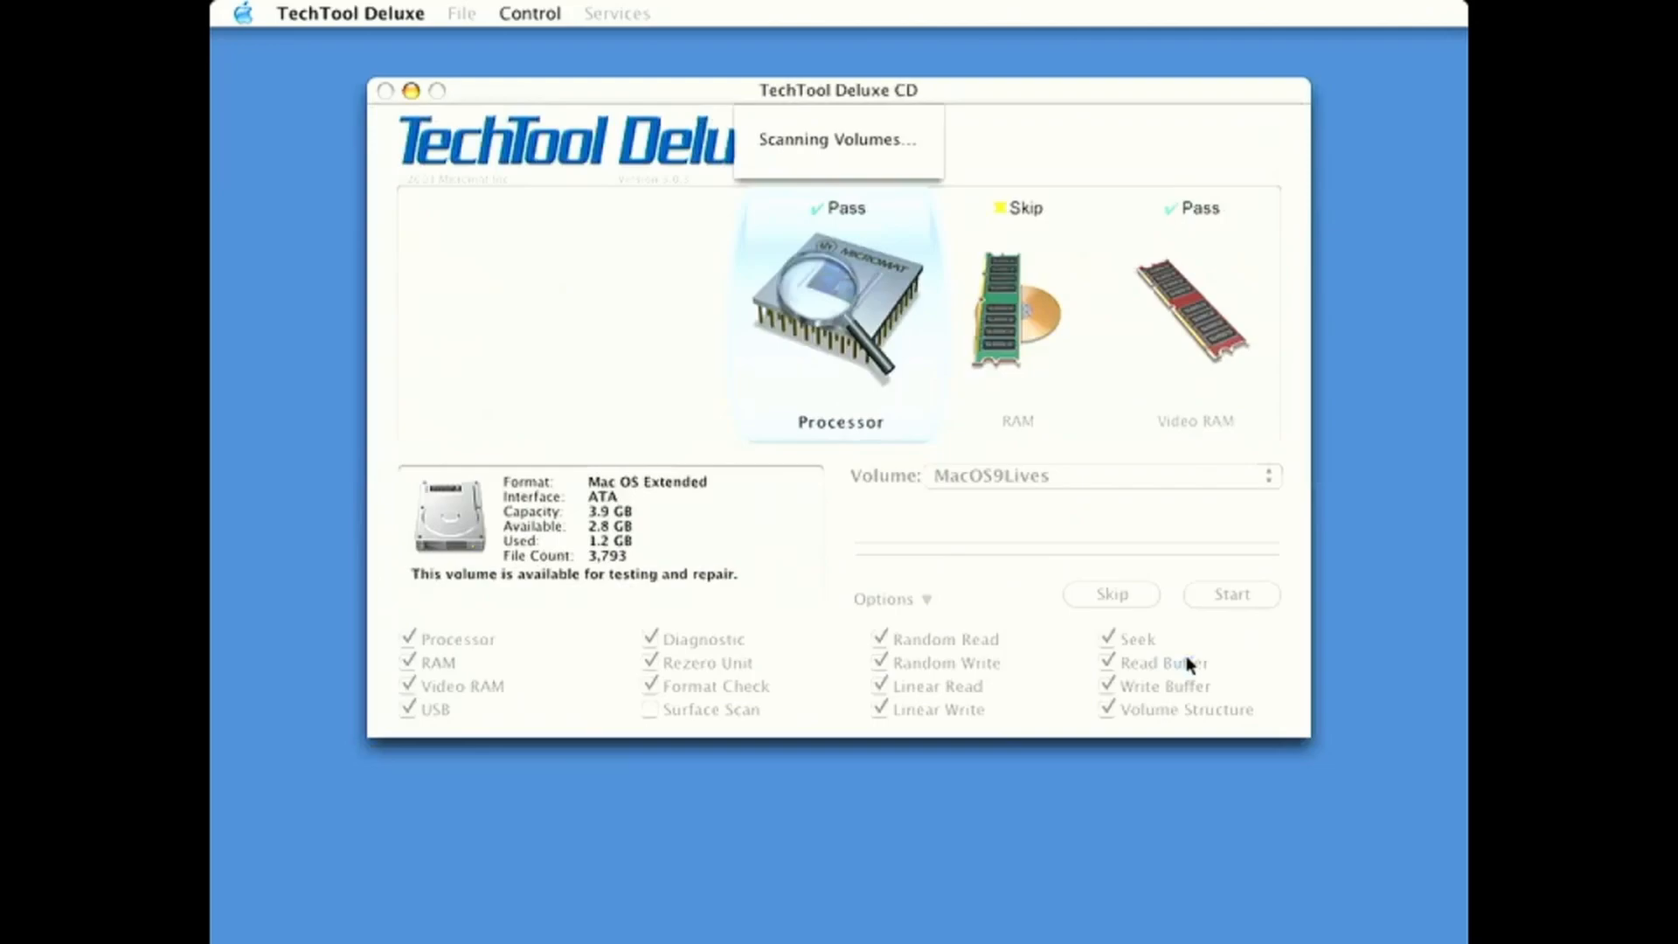